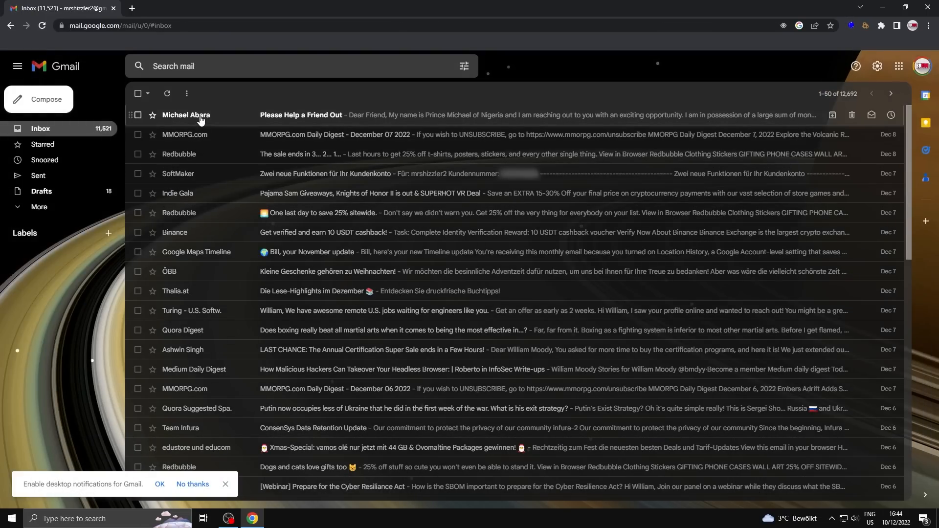
Open the 'Please Help a Friend Out' email in the Gmail inbox.
click(301, 115)
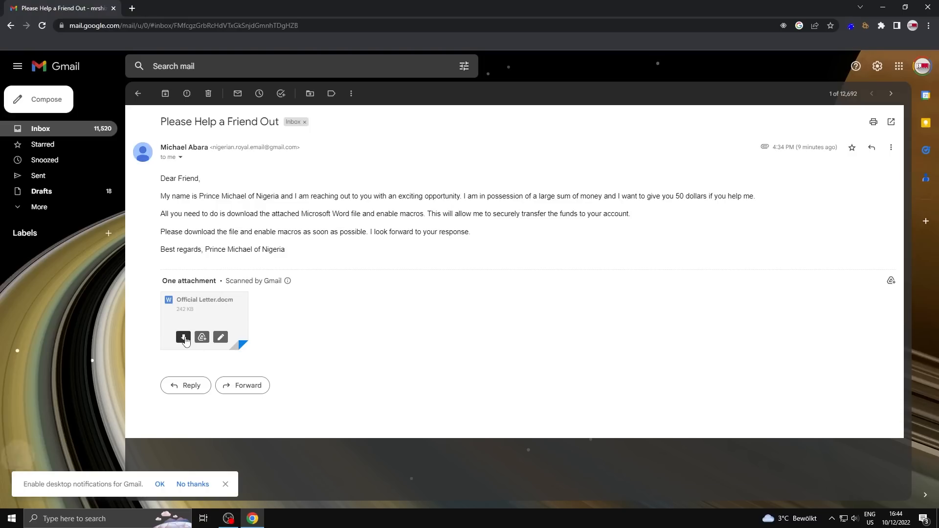
Download Official Letter.docm and open it from Downloads to launch its macro payload.
click(183, 337)
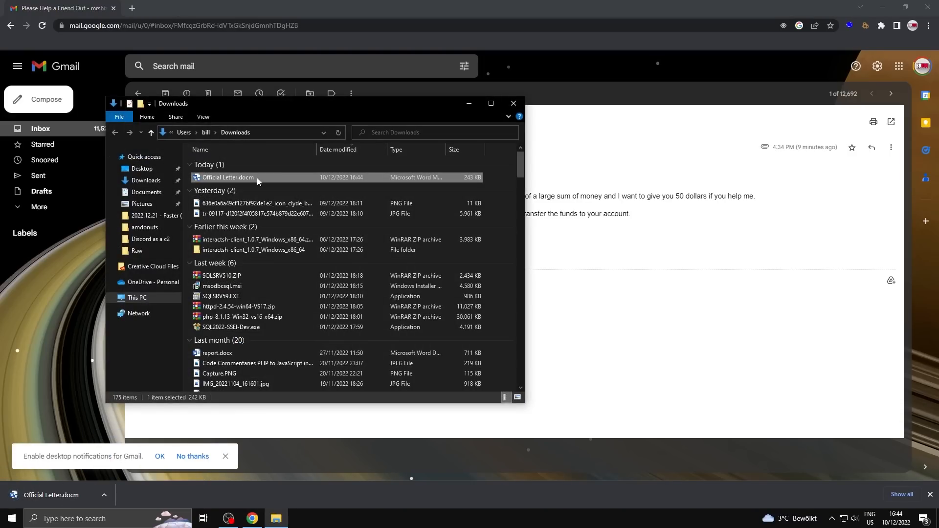
double_click(228, 177)
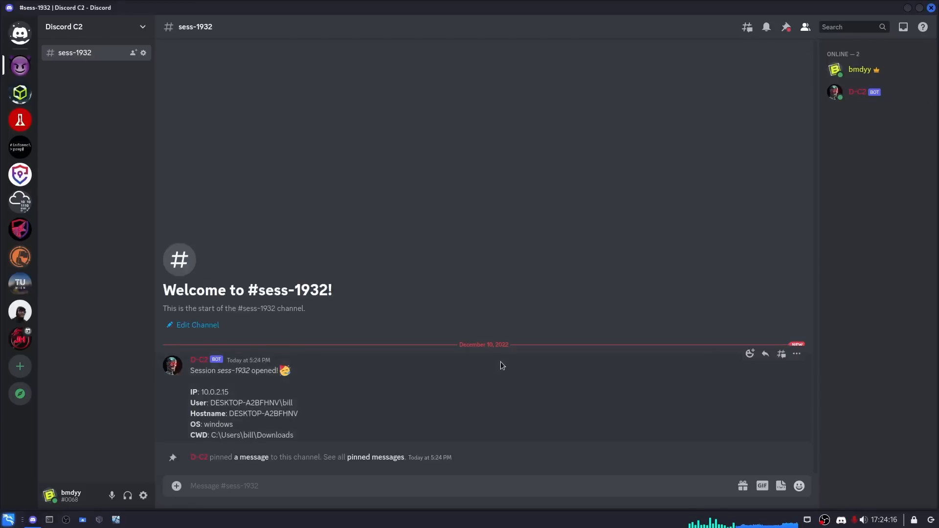
Send run-prefixed systeminfo, whoami /priv and screenshot commands in the sess-1932 channel.
text(:run)
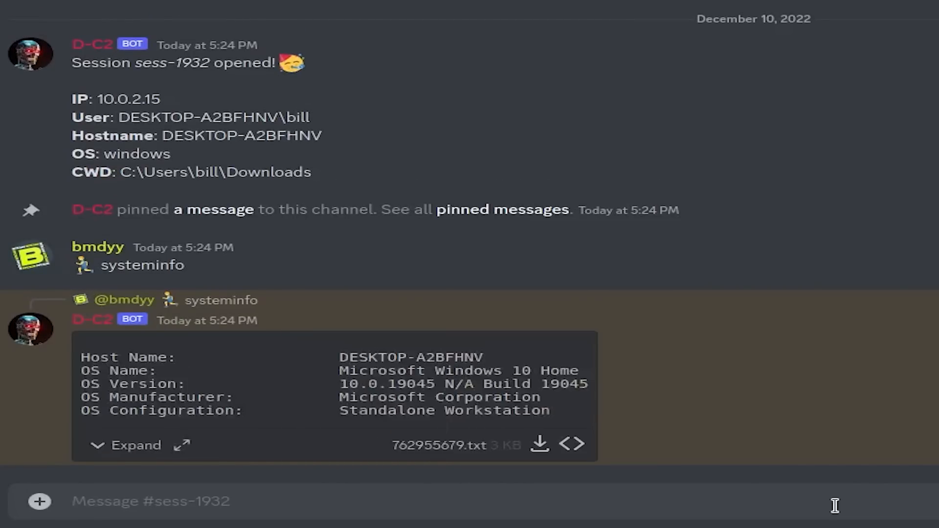
text(:run)
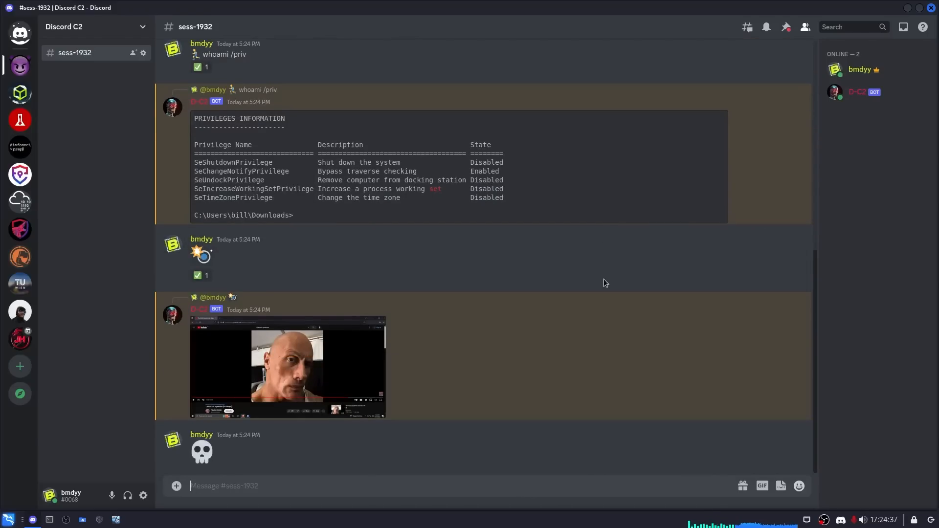
right_click(74, 53)
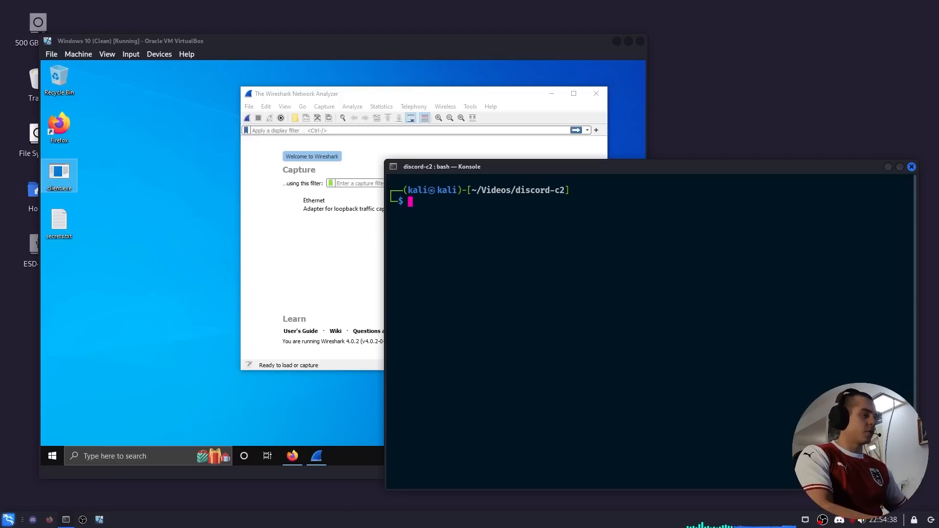
List discord-c2 with ls -l, showing client, client.exe, client.go, go.mod and go.sum.
text(ls -l)
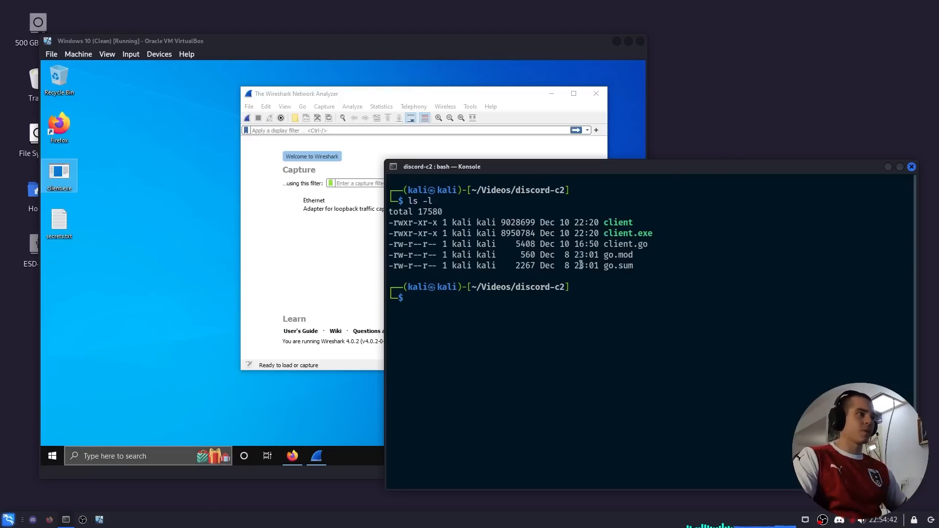
double_click(628, 233)
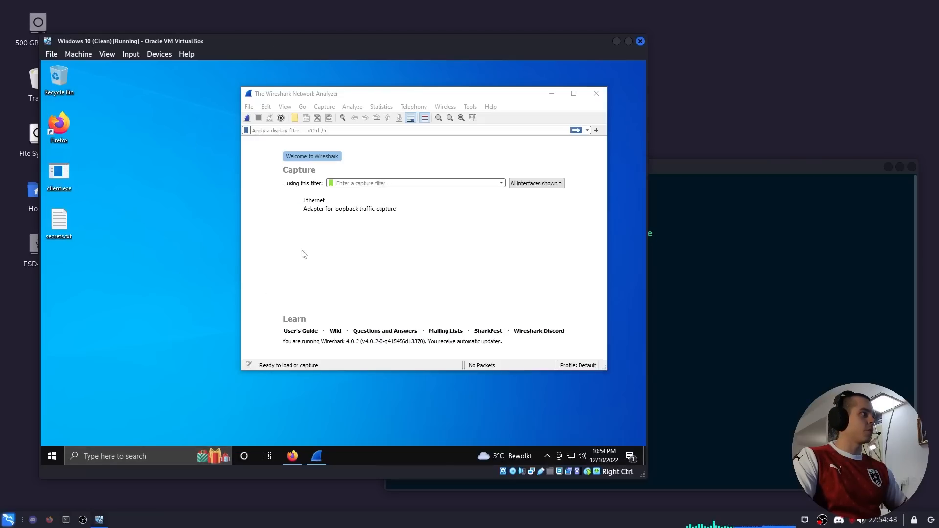
click(58, 171)
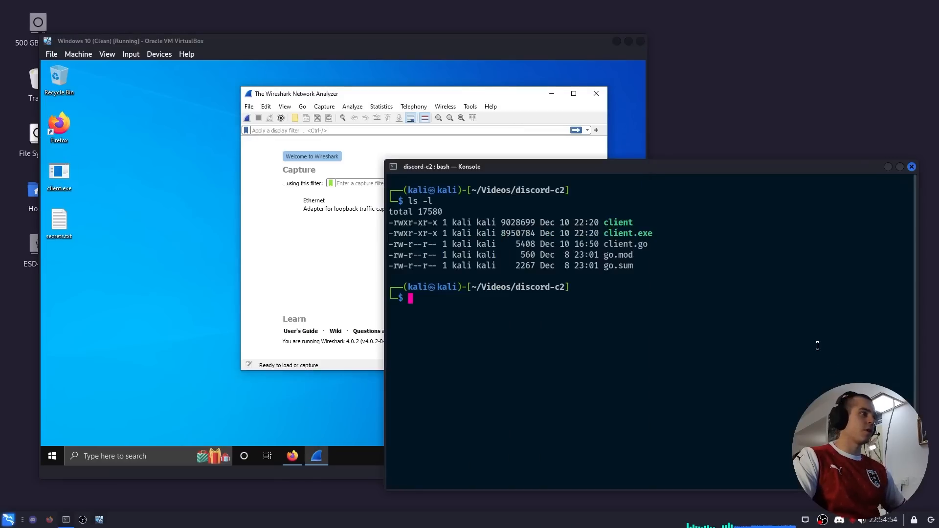
Run ./client and view the new sess-8640 and sess-4008 session channels.
text(./client)
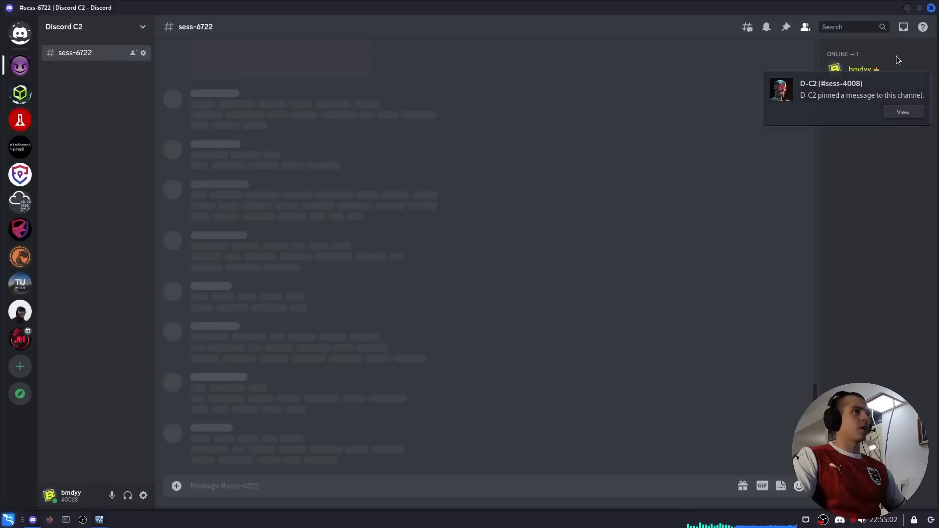
click(76, 69)
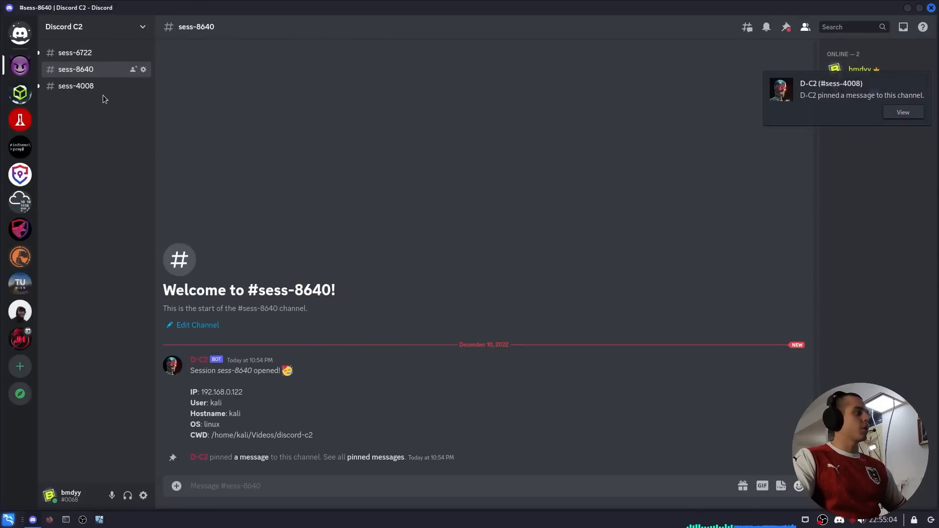
click(75, 86)
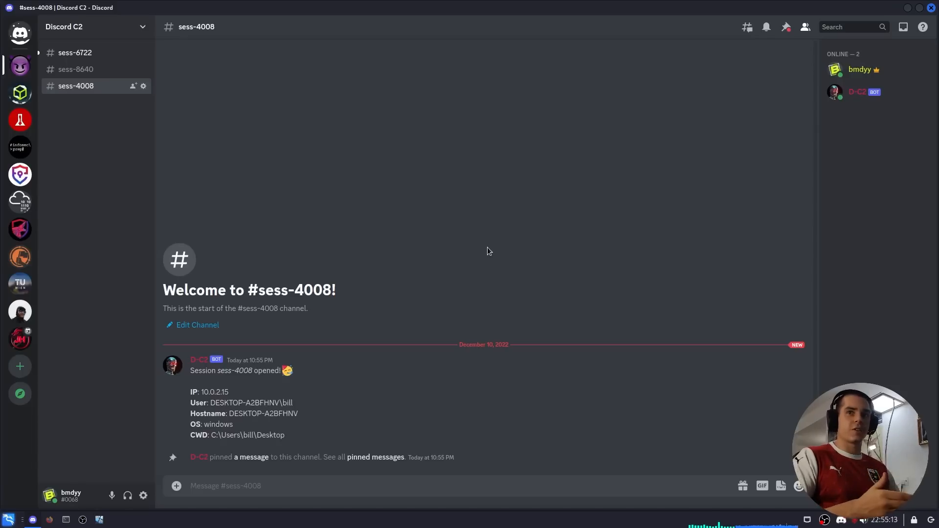
Delete the old sess-6722 session channel and confirm the deletion.
click(74, 52)
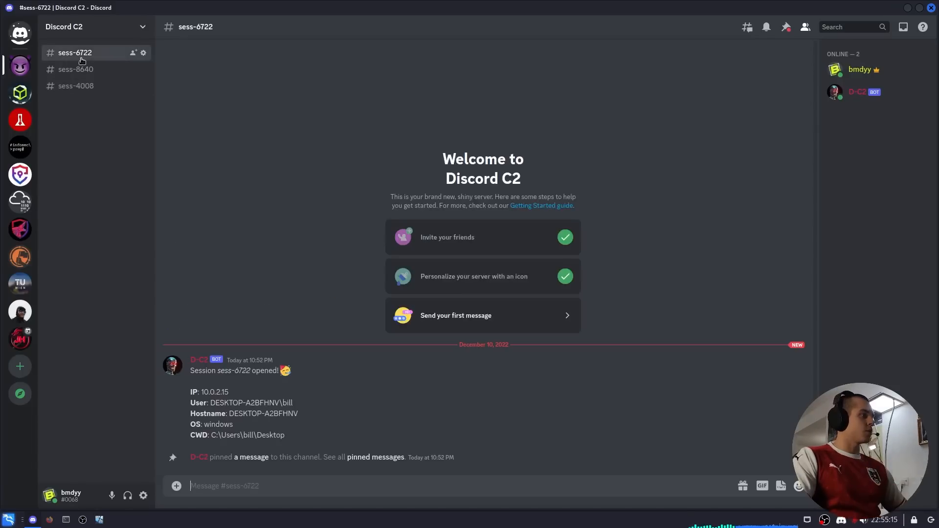
click(142, 53)
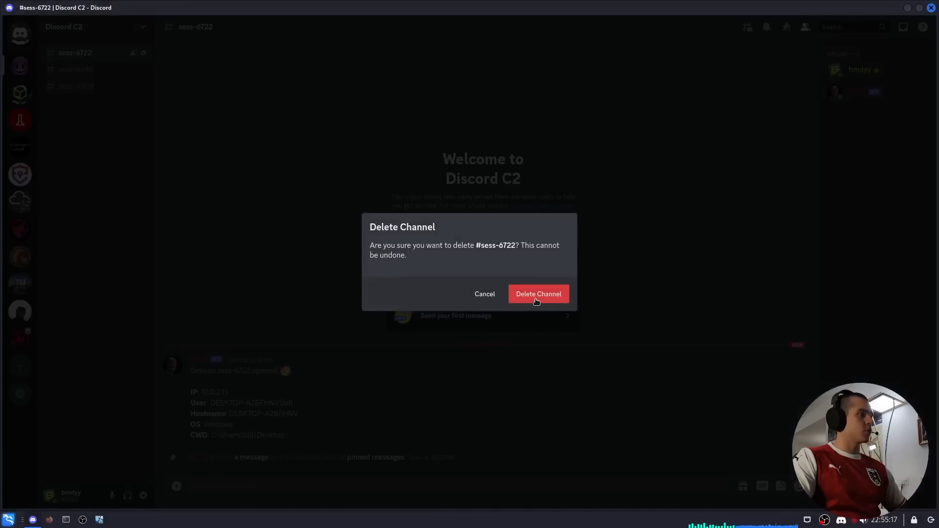
click(537, 294)
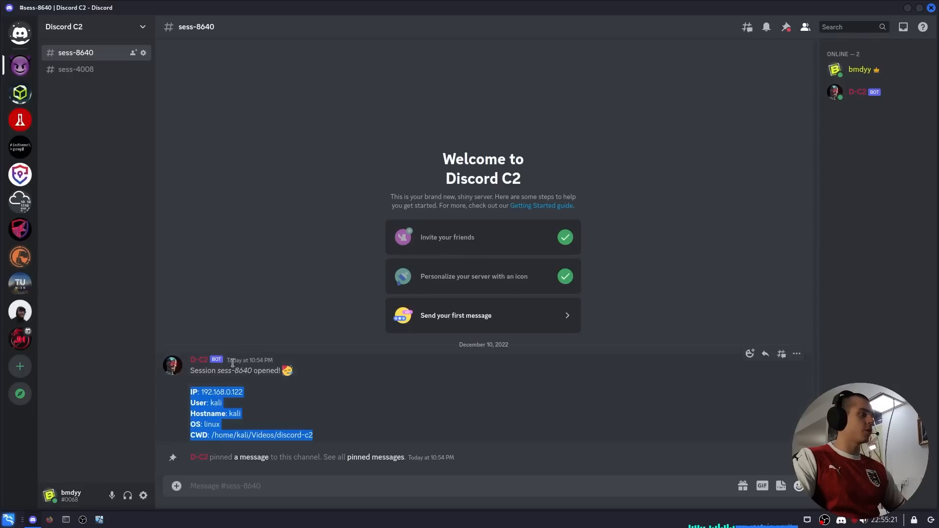
Send systeminfo to the Windows sess-4008 session, then switch to Linux sess-8640.
click(76, 69)
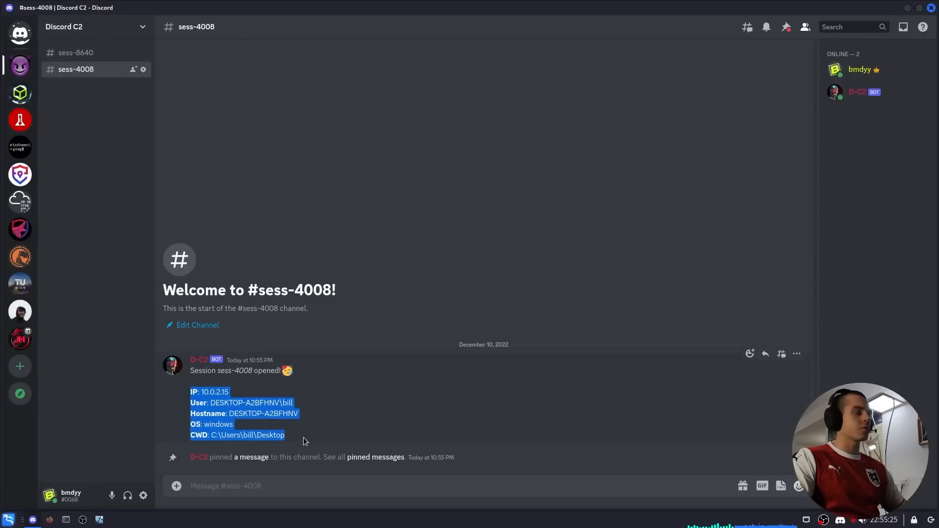
text(:run)
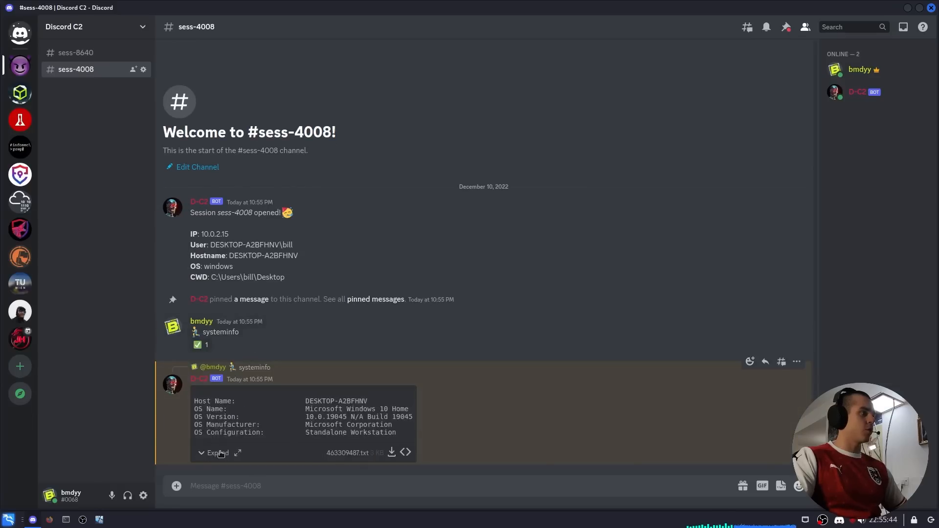
mouse_move(63, 87)
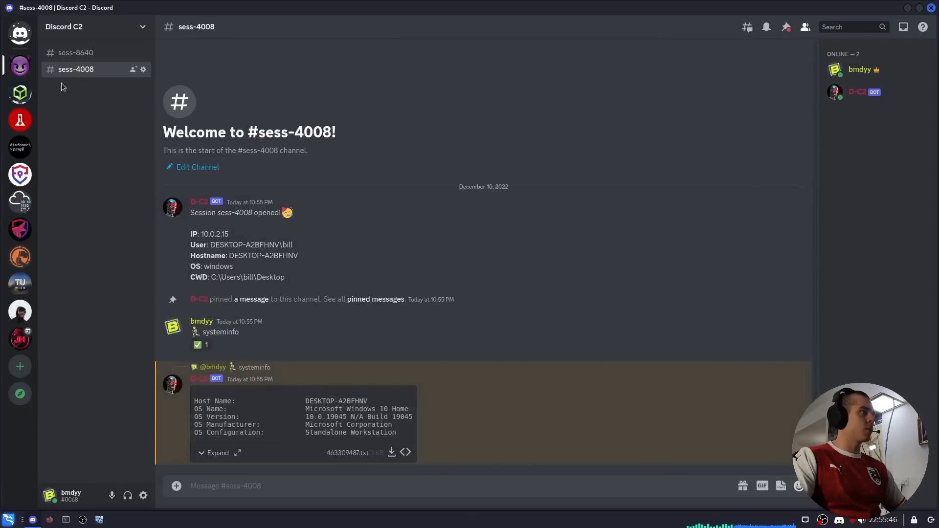
click(75, 52)
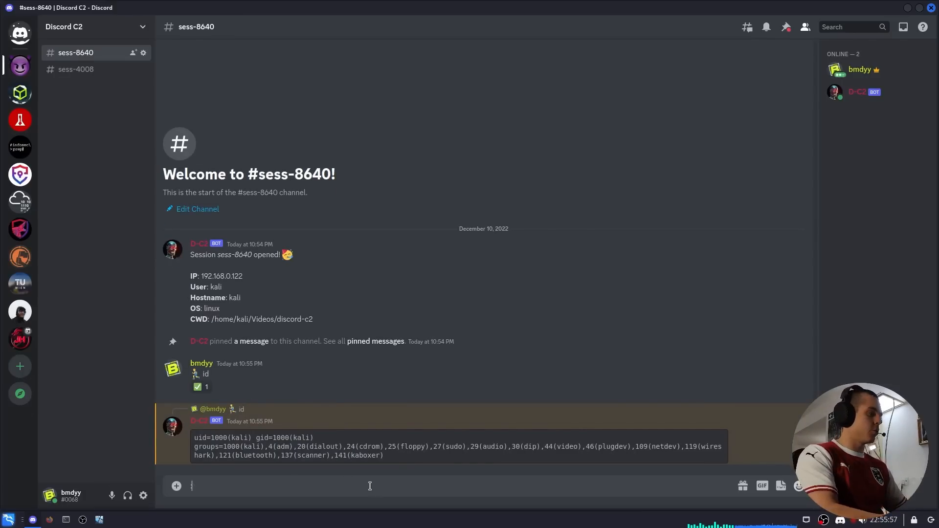
Send 'sleep 10 && id' to sess-8640, then whoami, which returns kali first.
text(sleep 10 ')
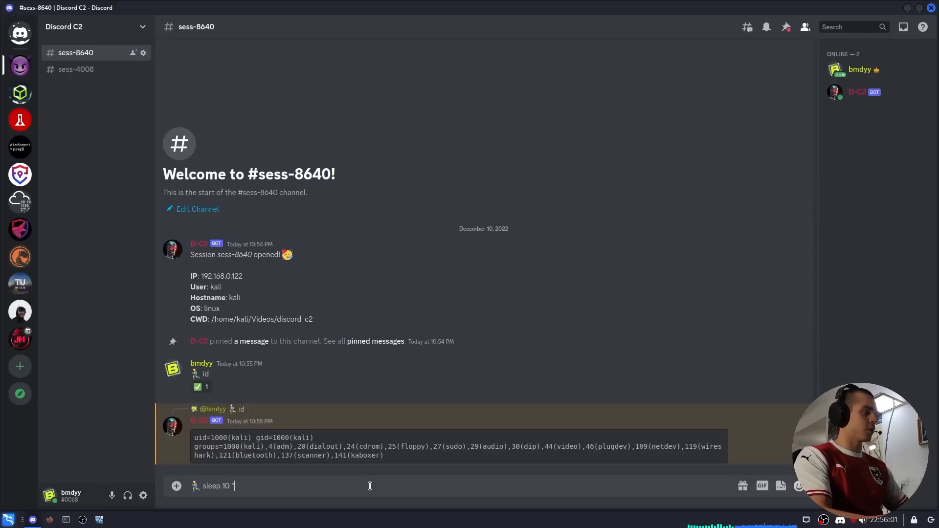
key(enter)
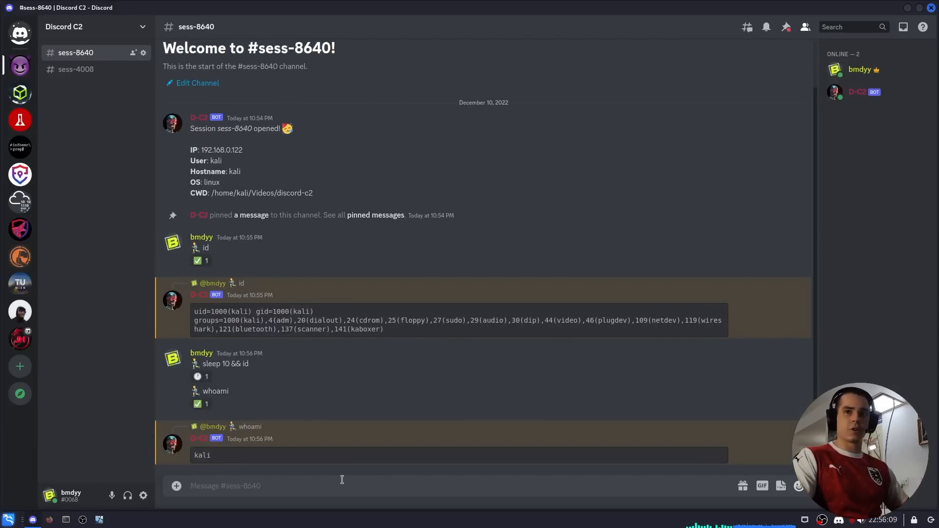
mouse_move(227, 445)
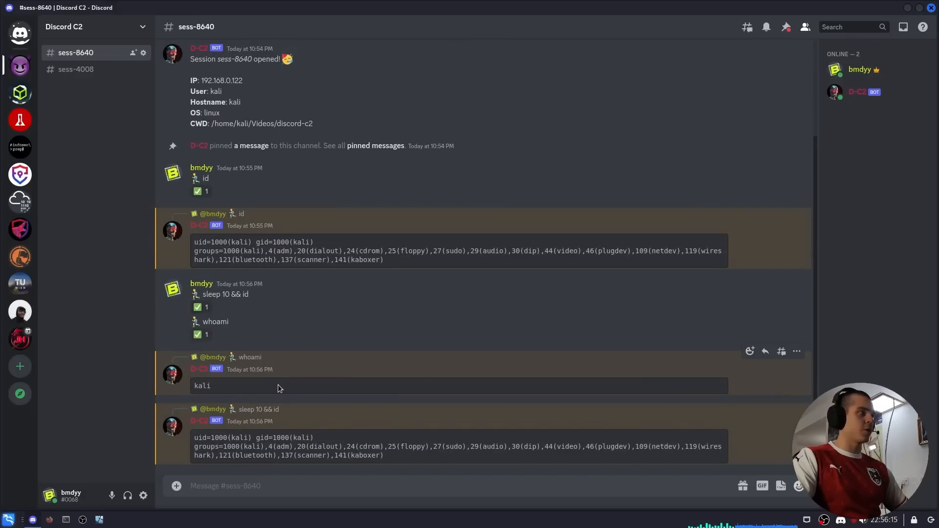
mouse_move(270, 442)
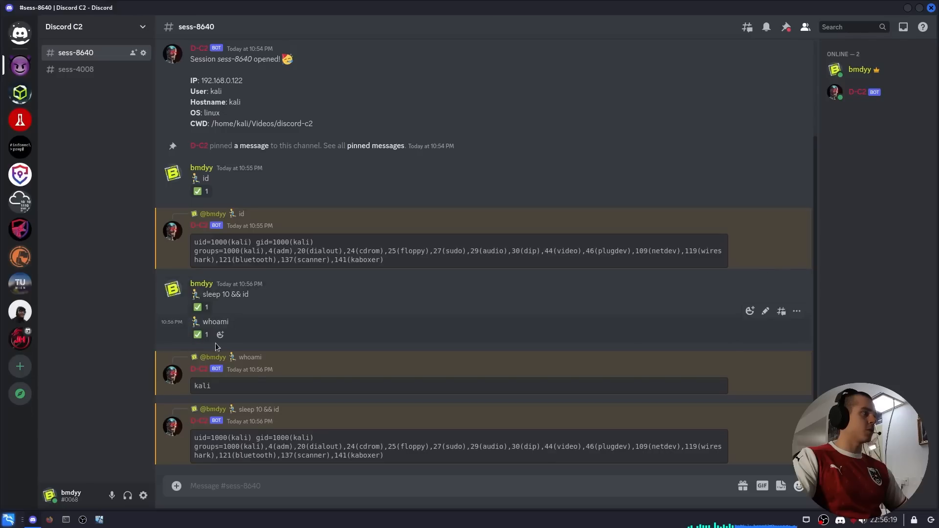
mouse_move(198, 334)
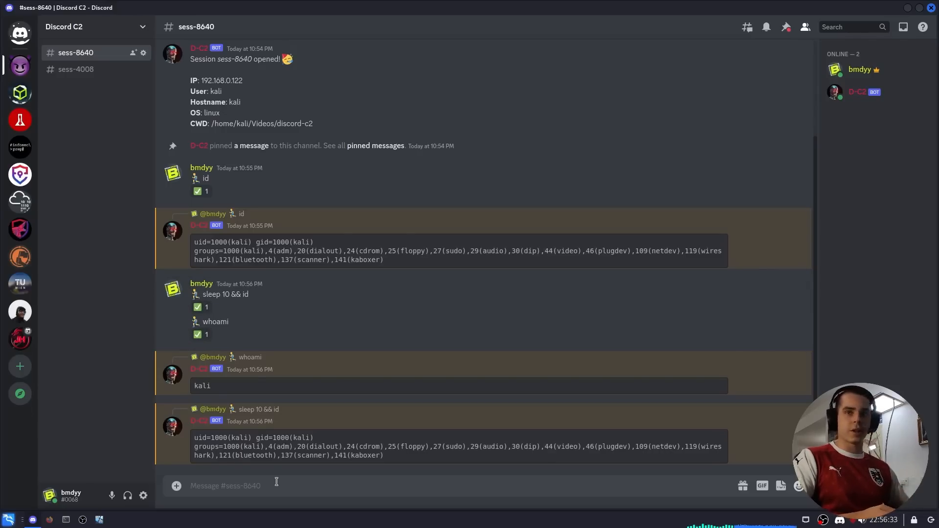
Request screenshots with :camera in sess-8640 and check replies in sess-4008 and sess-8640.
text(:camera)
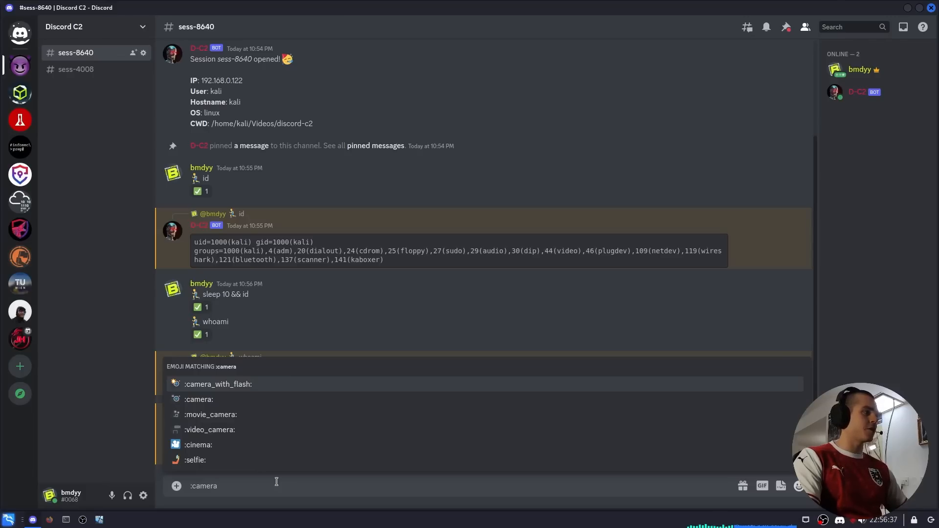
key(enter)
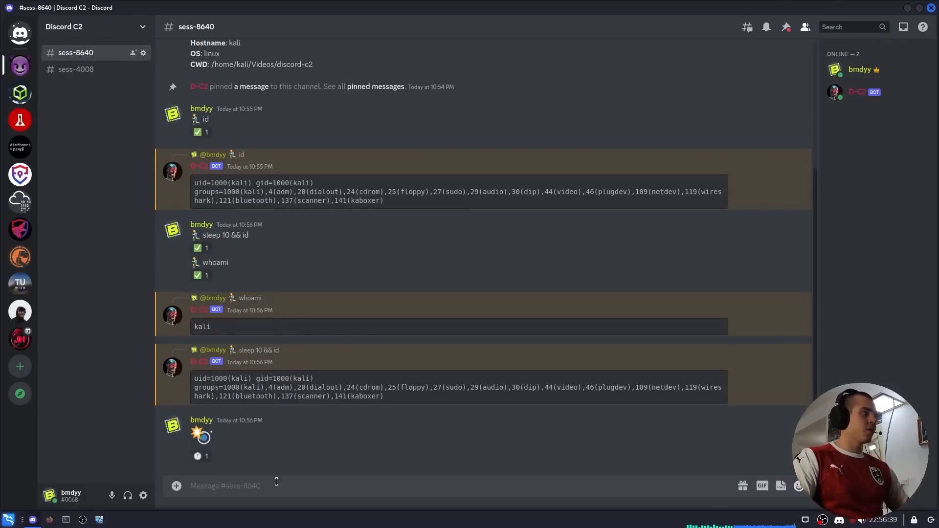
scroll(down, 3)
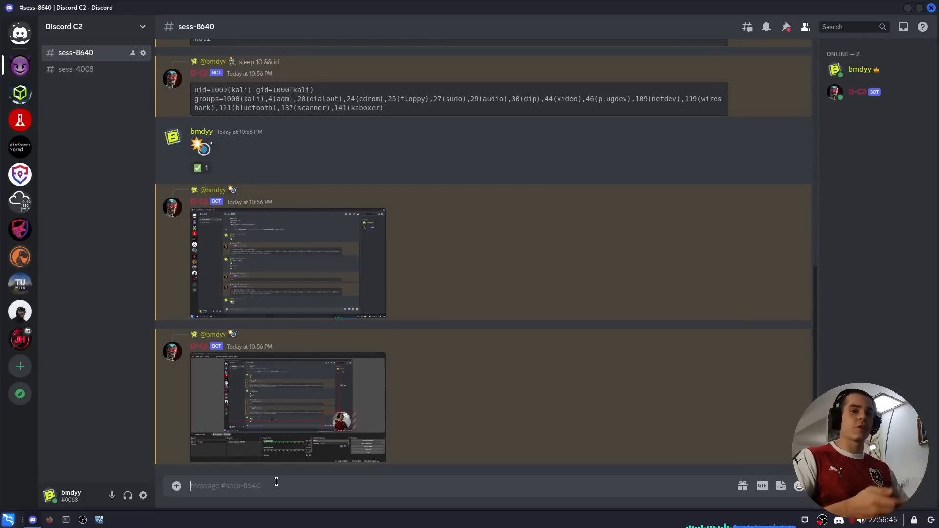
mouse_move(198, 398)
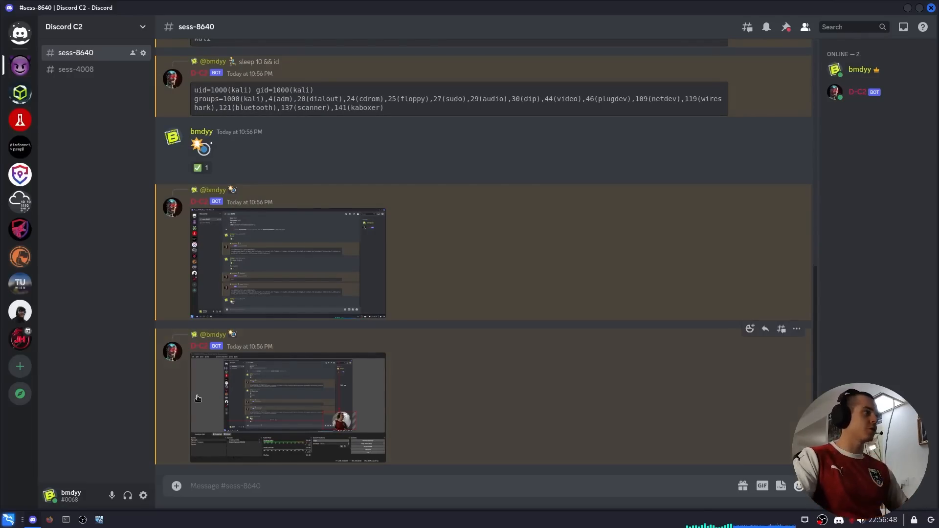
click(76, 69)
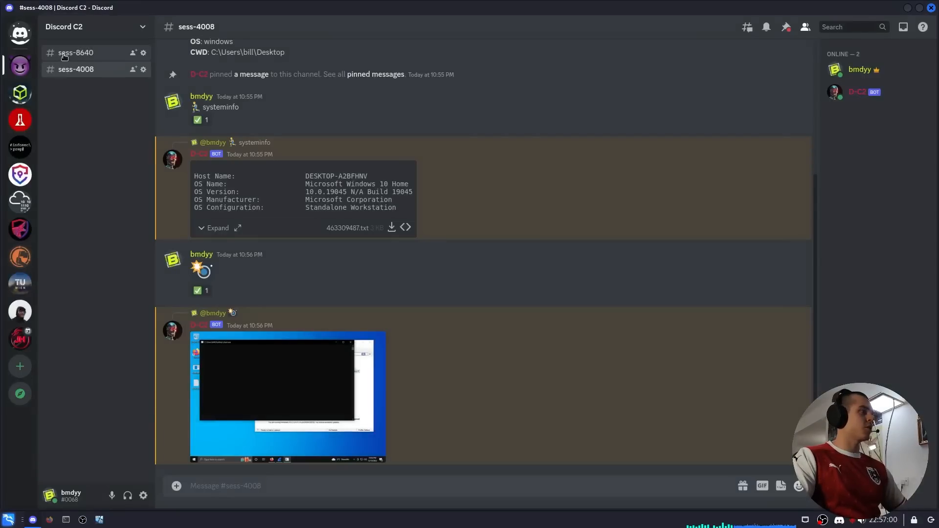
click(75, 53)
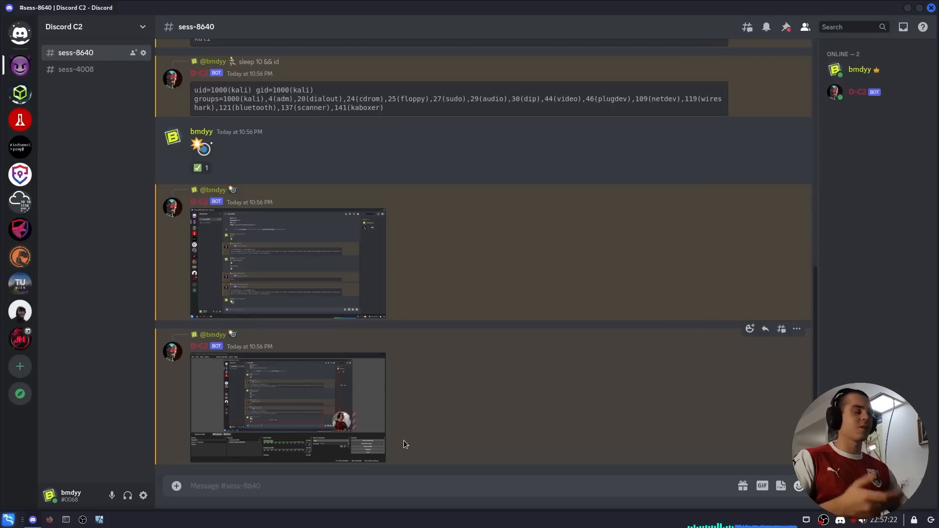
mouse_move(129, 190)
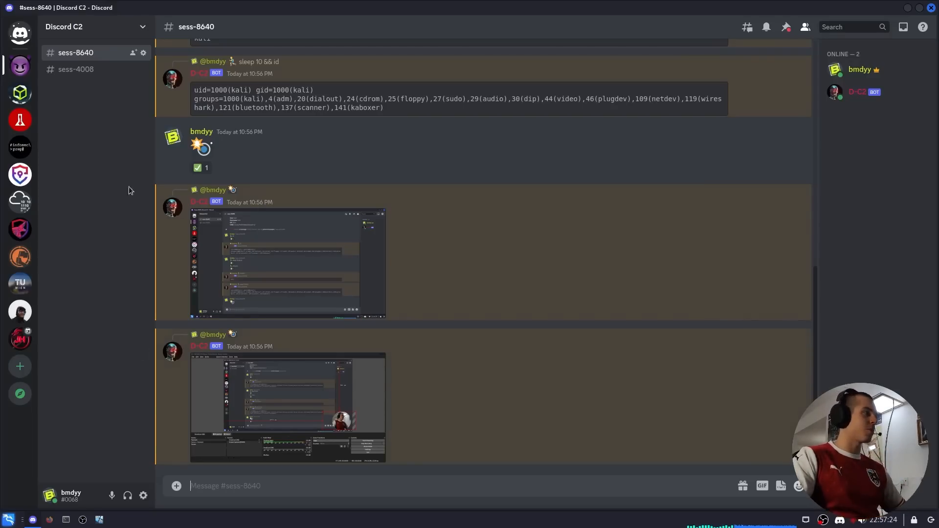
Download c:\users\bill\desktop\secrets.txt through sess-4008, then return to sess-8640.
click(77, 69)
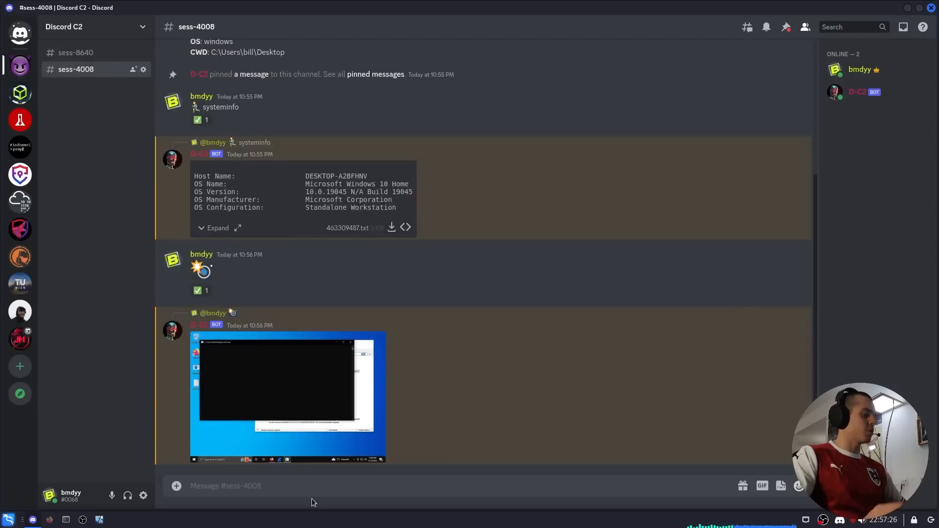
text(:dow)
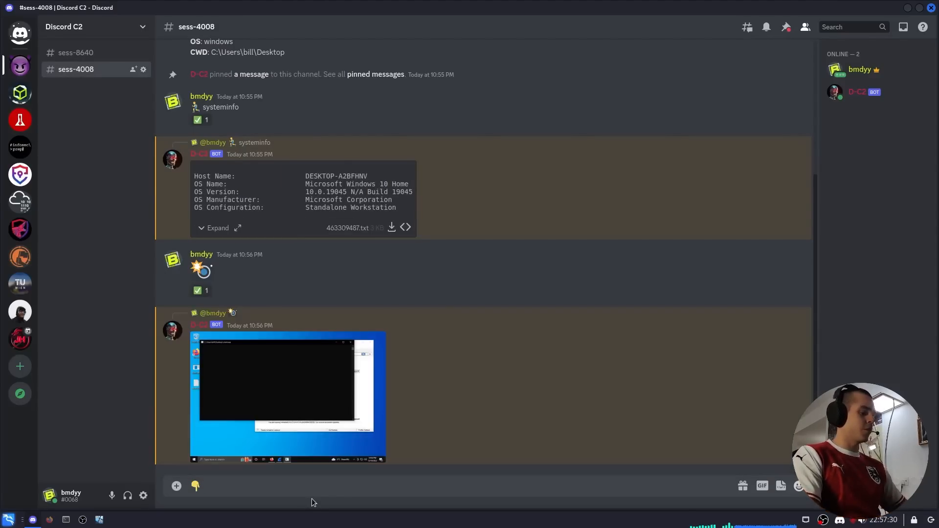
text(c:\users\bill\)
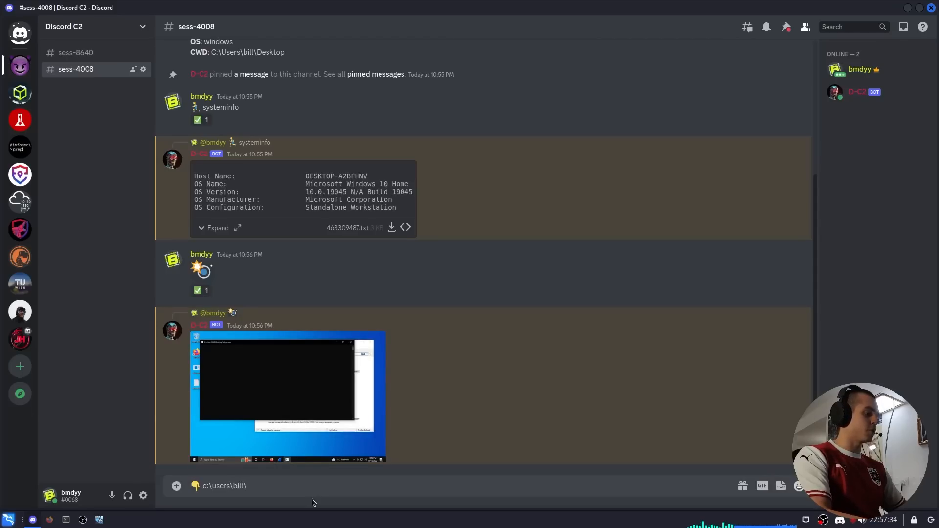
text(desktop)
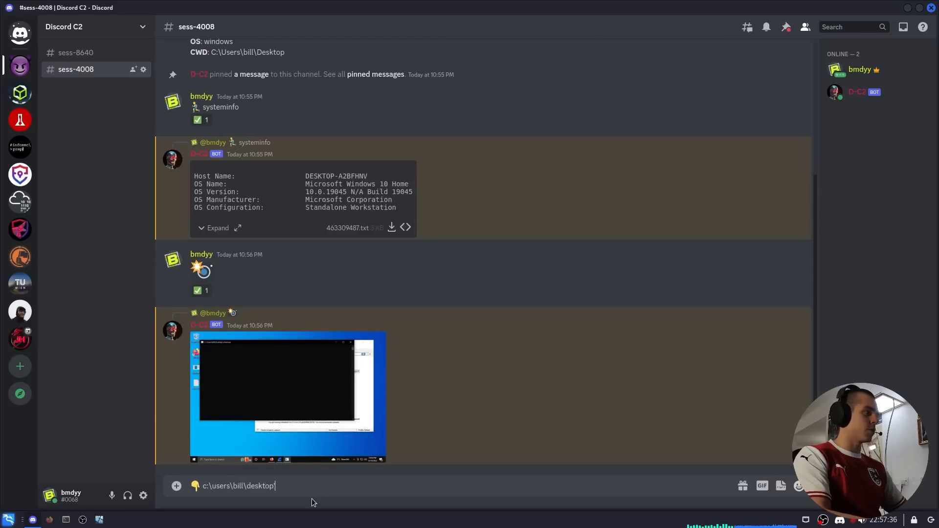
text(\secrets.txt)
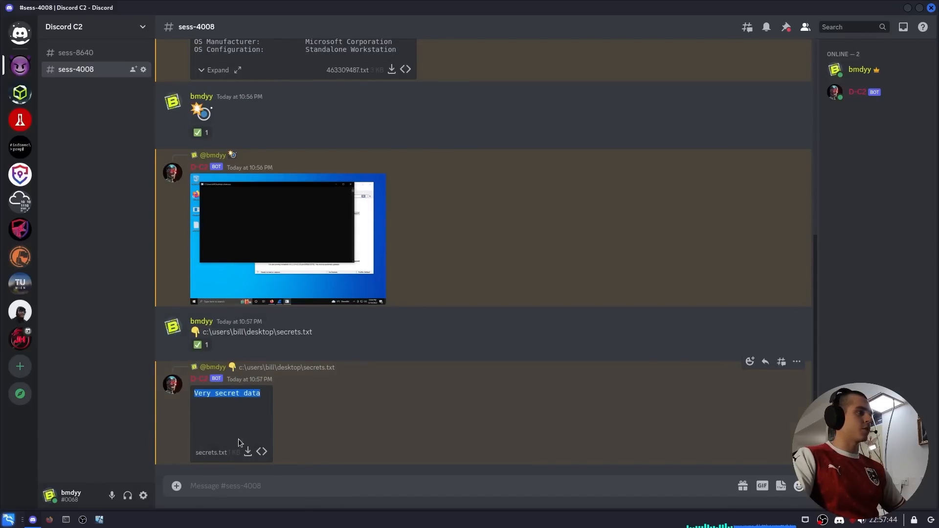
click(76, 53)
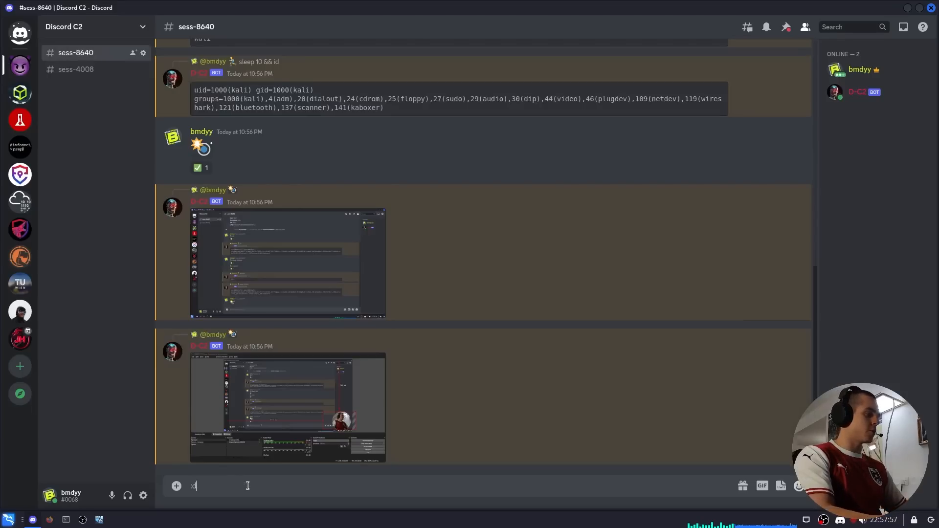
Fetch /etc/passwd, upload /tmp/proof.png and verify it with ls -l in sess-8640.
text(/etc/pa)
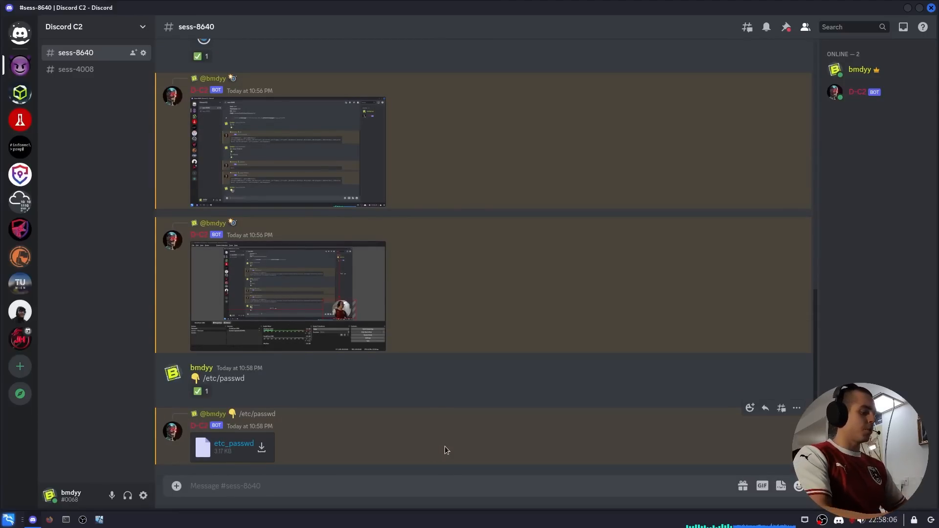
text(:point_up)
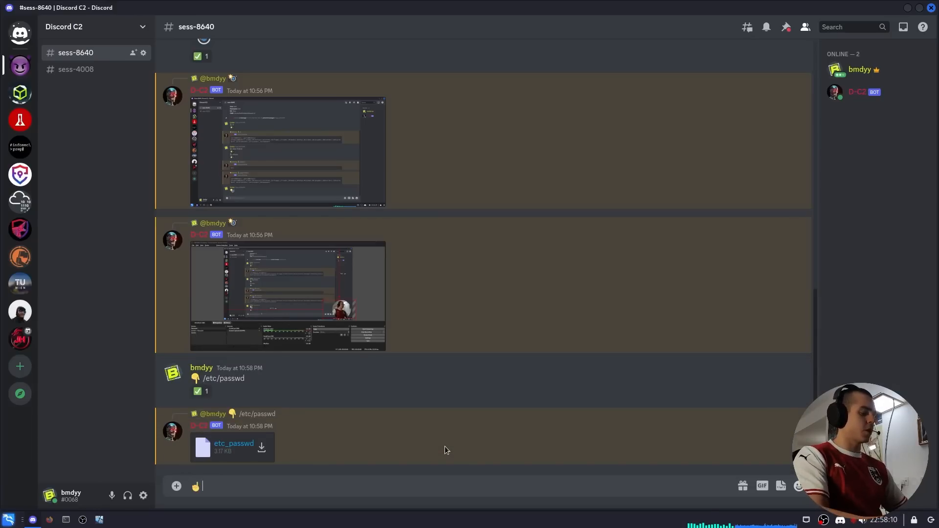
text(/tmp/pro)
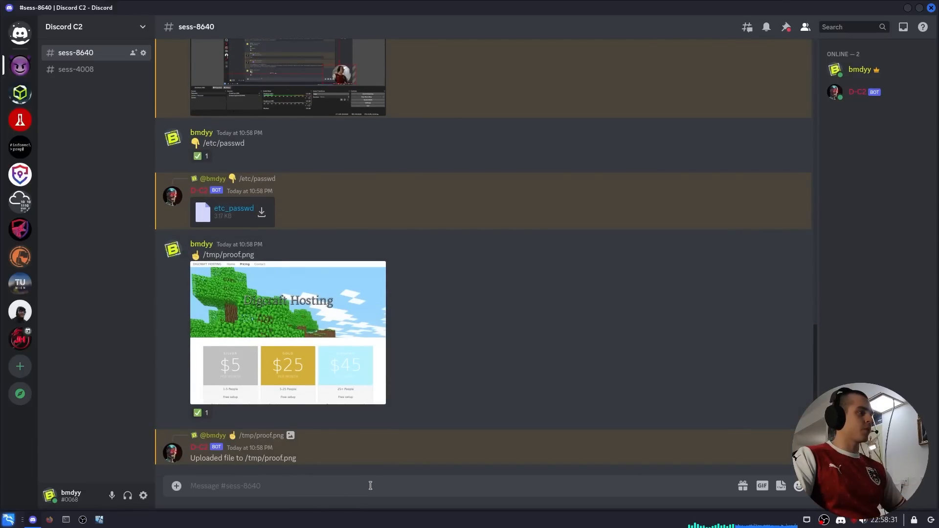
text(:run)
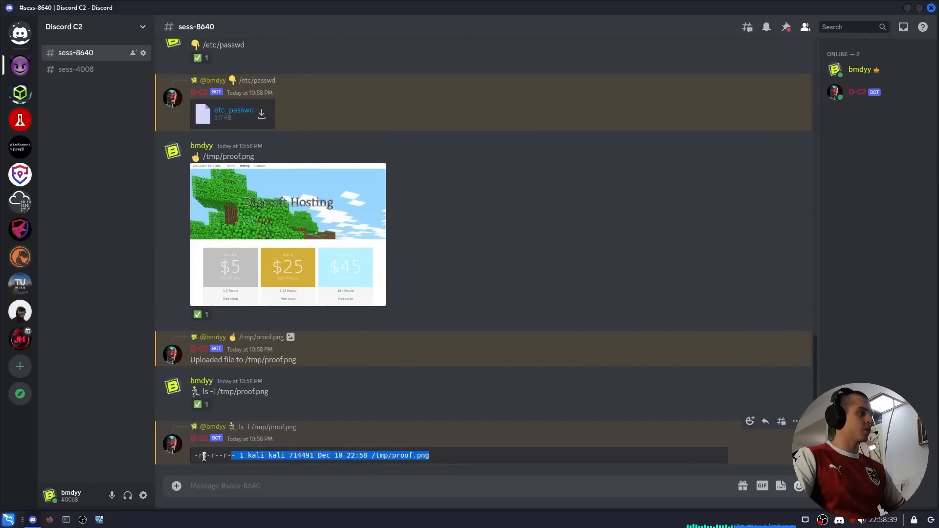
click(76, 69)
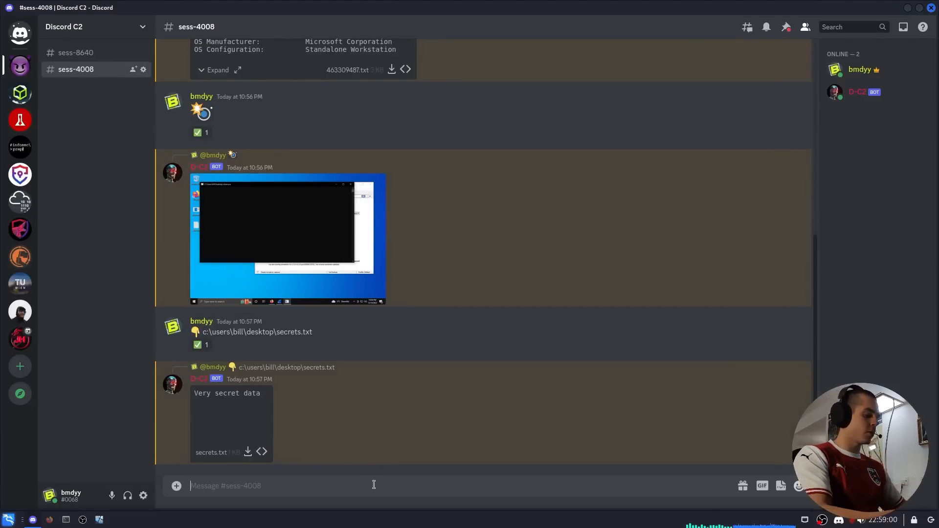
Send the :skull: kill command in #sess-8640 to terminate the session.
text(💀)
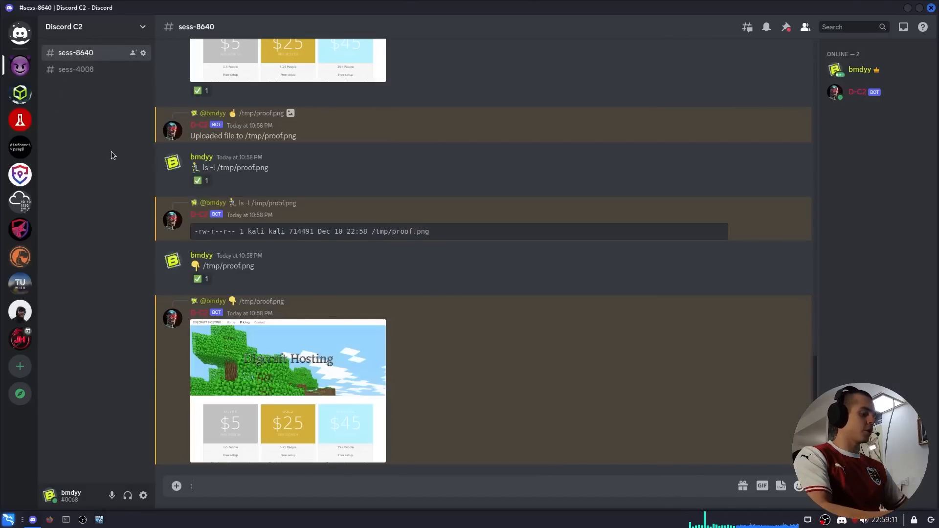
text(:skull)
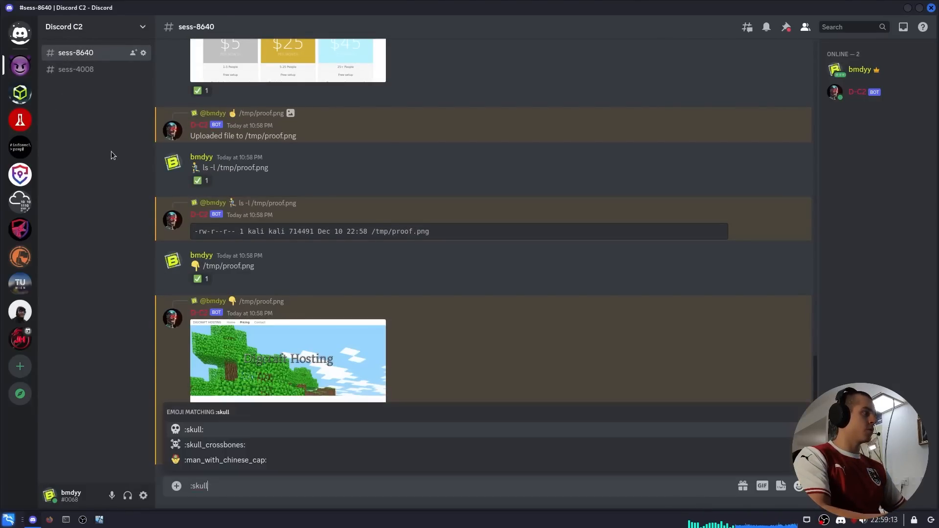
key(enter)
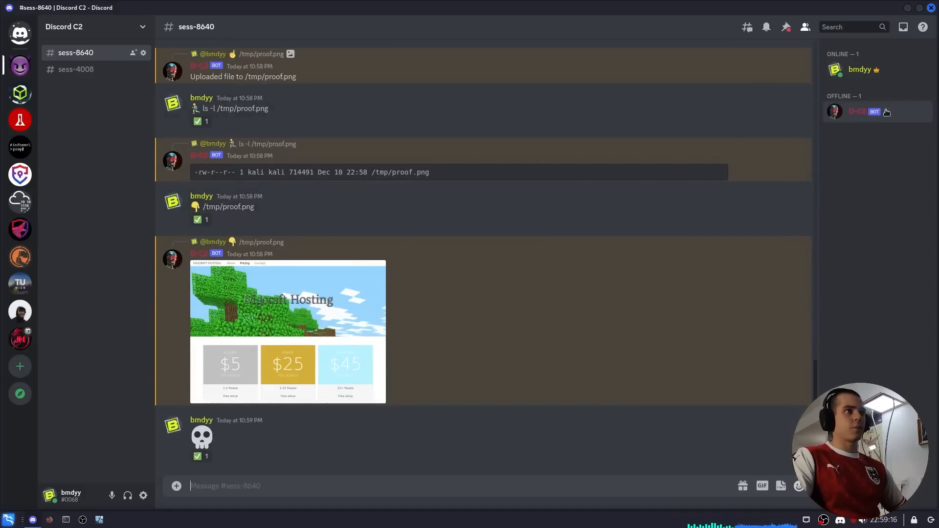
mouse_move(421, 308)
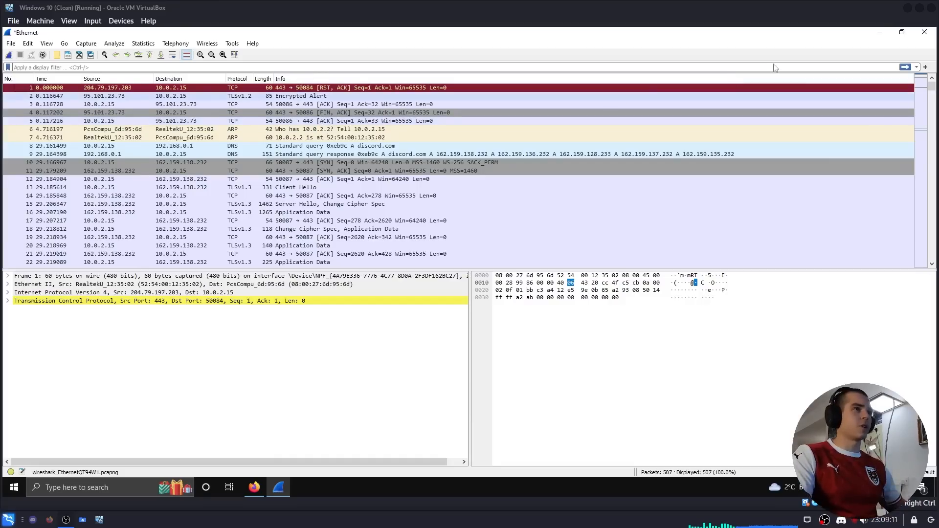
mouse_move(297, 162)
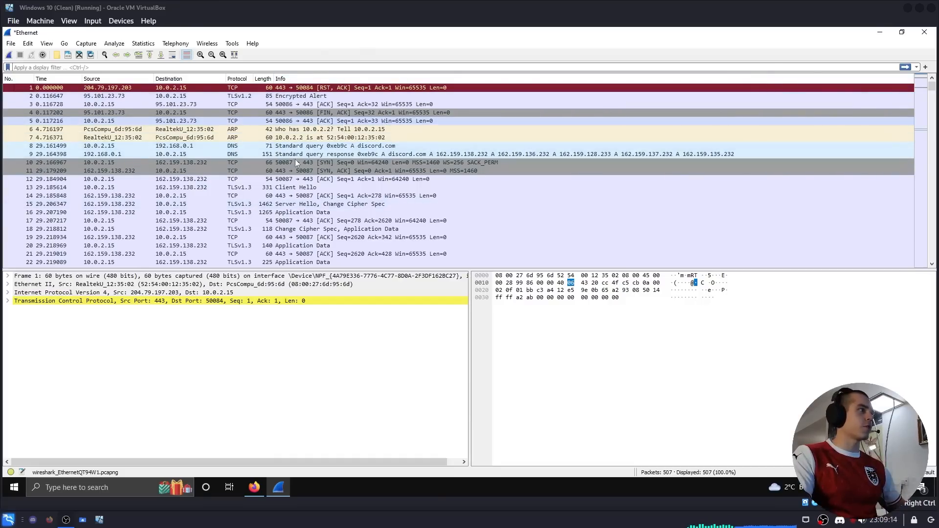
Scroll the Wireshark packet list to inspect the discord.com DNS and TLS packets.
scroll(down, 3)
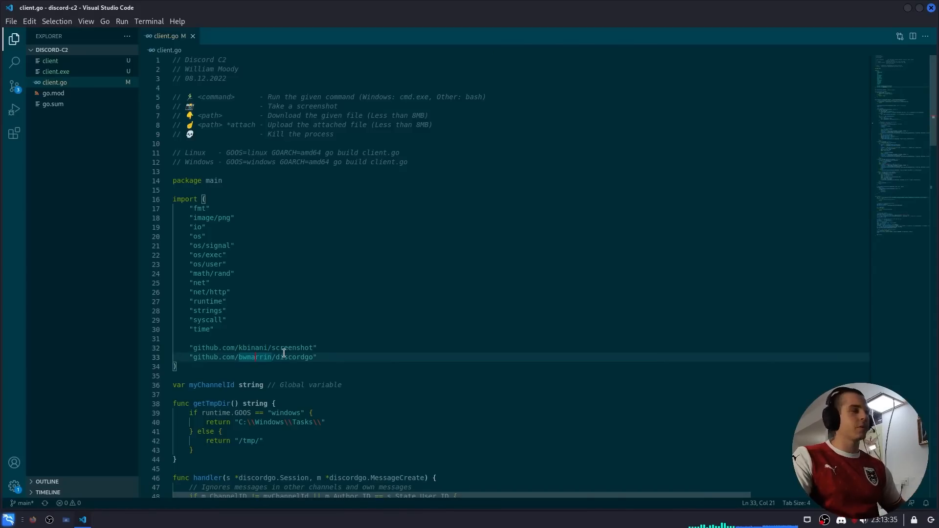
Scroll through client.go's main function, select a line and enter 'system'.
scroll(down, 3)
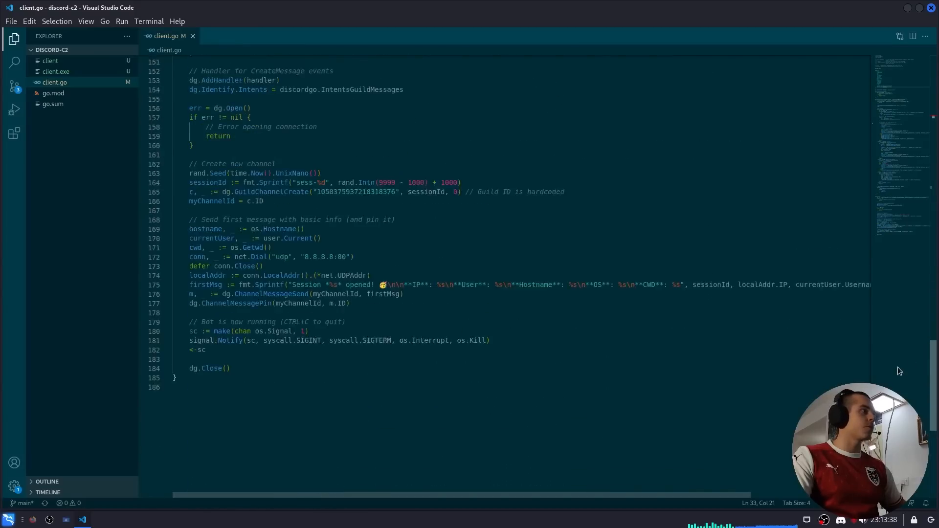
scroll(up, 3)
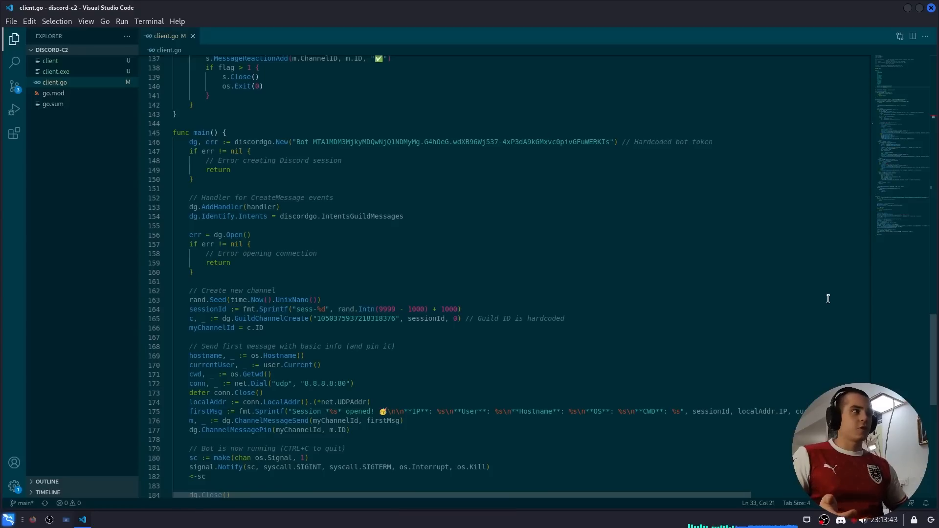
drag(189, 142, 616, 142)
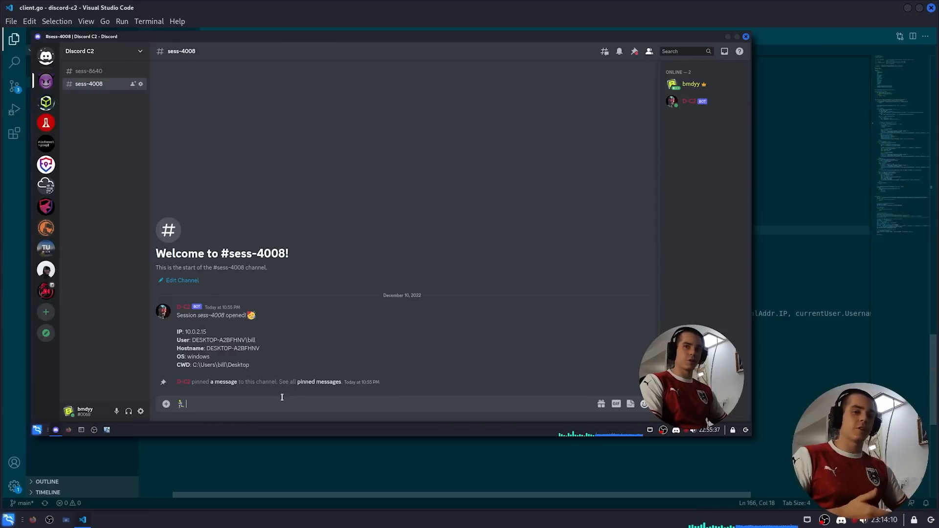
text(system)
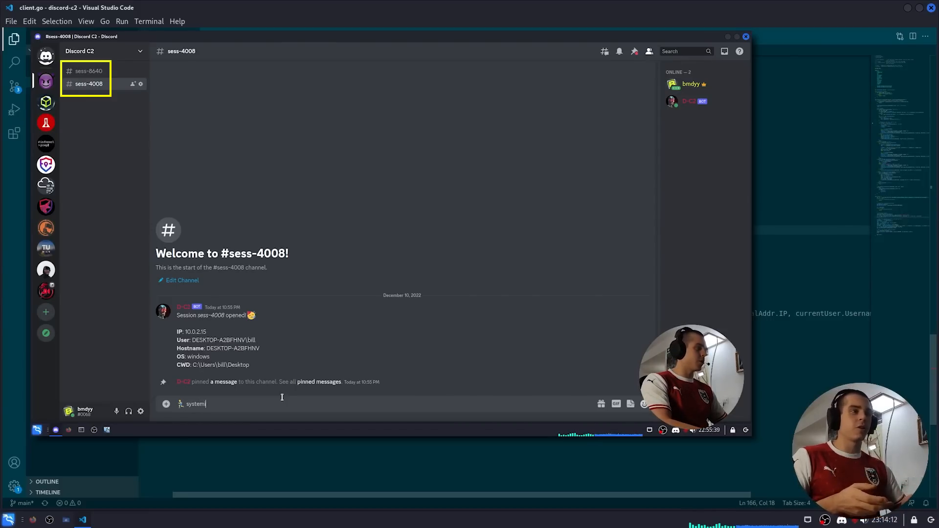
key(enter)
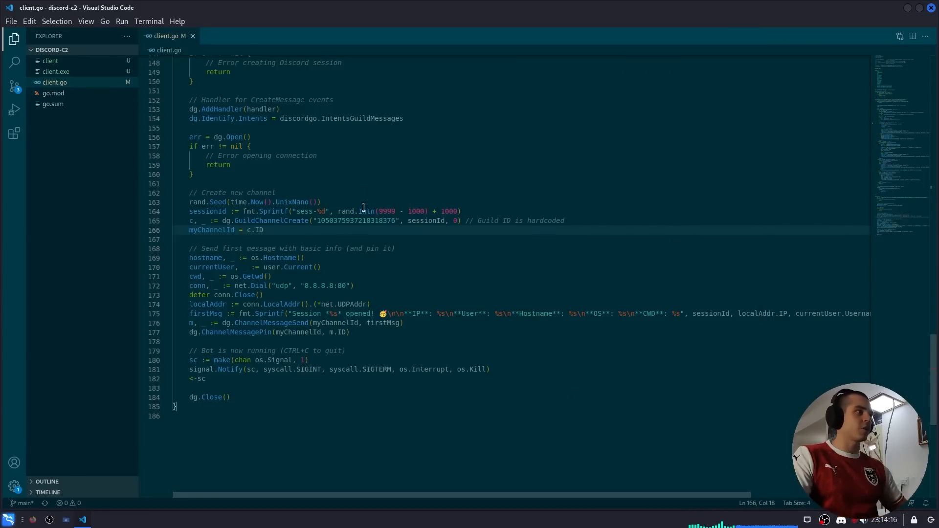
double_click(270, 221)
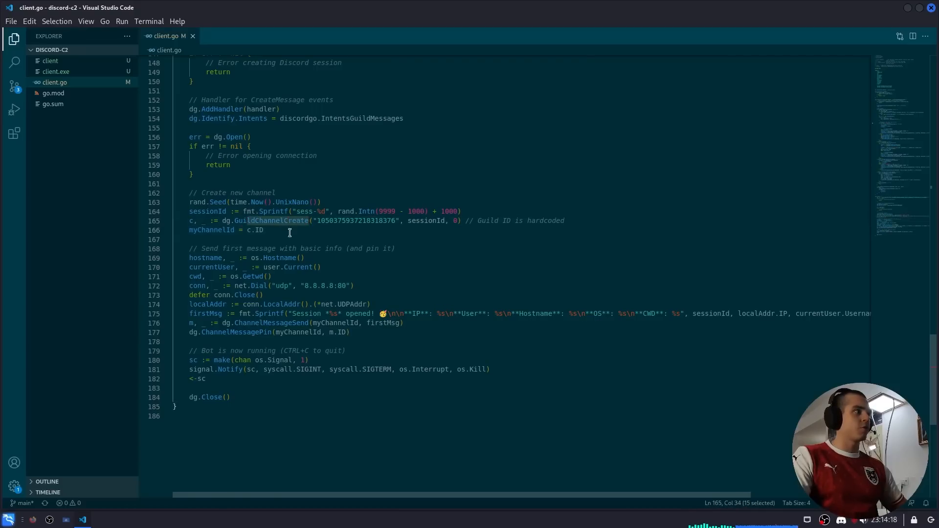
double_click(357, 220)
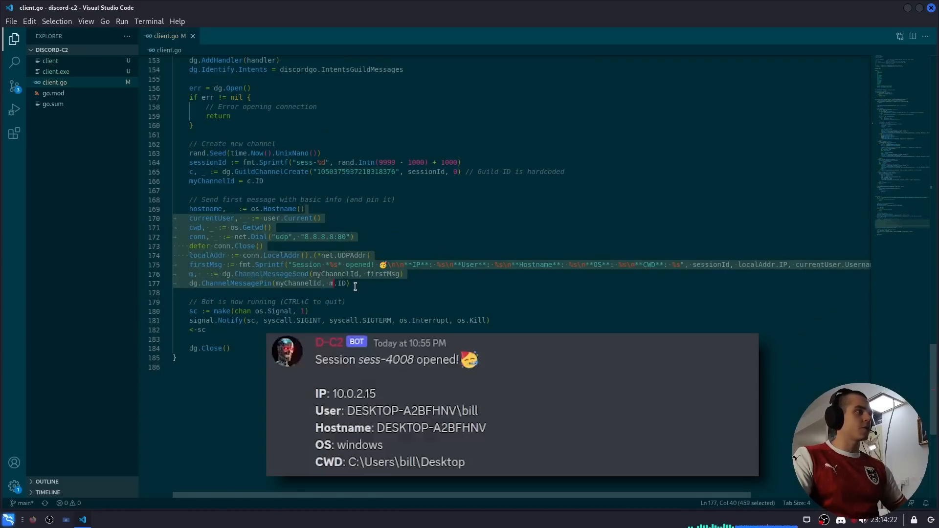
click(351, 283)
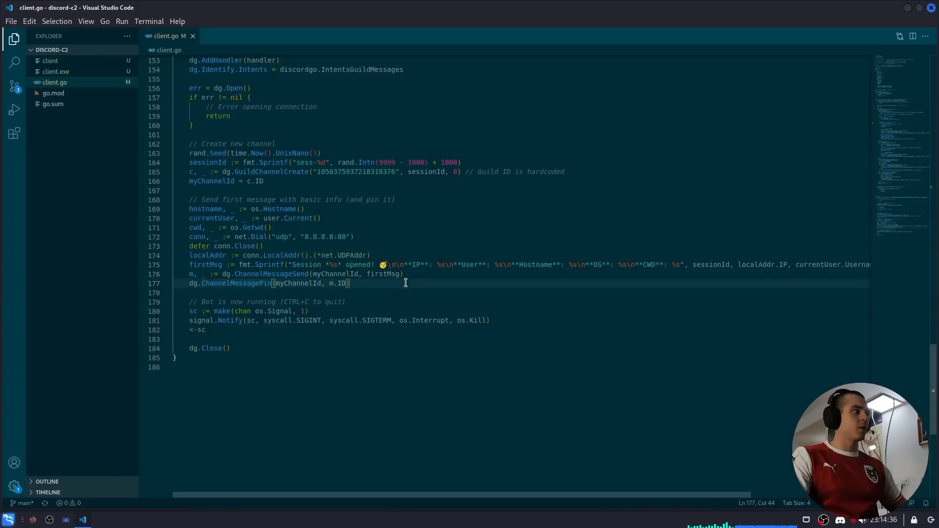
mouse_move(383, 307)
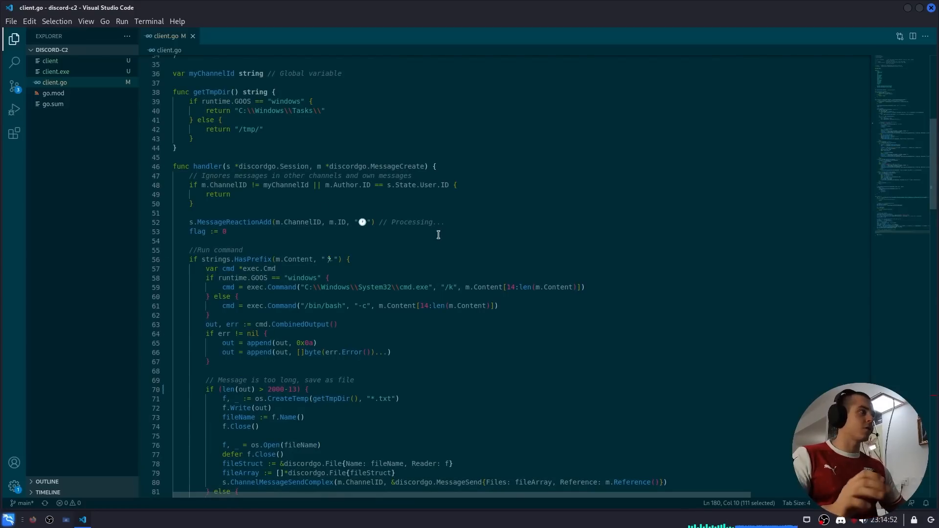
scroll(down, 3)
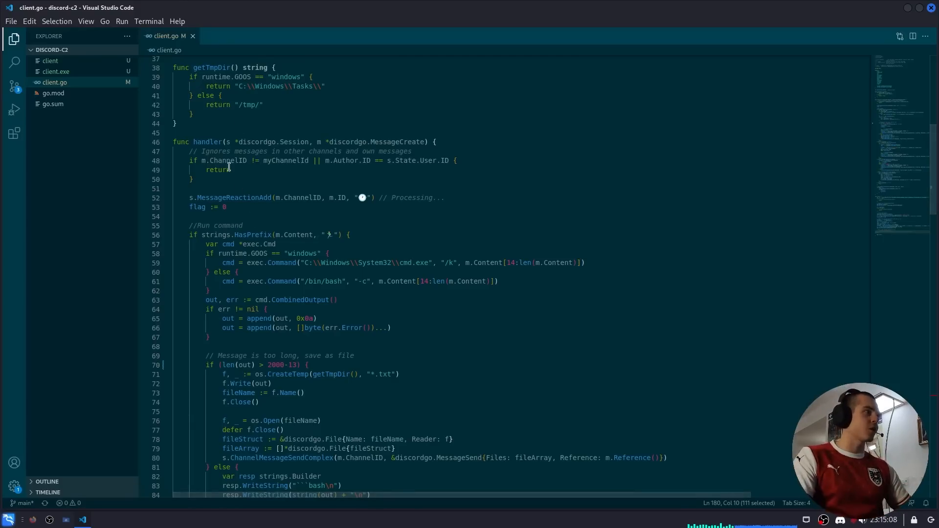
drag(199, 161, 320, 160)
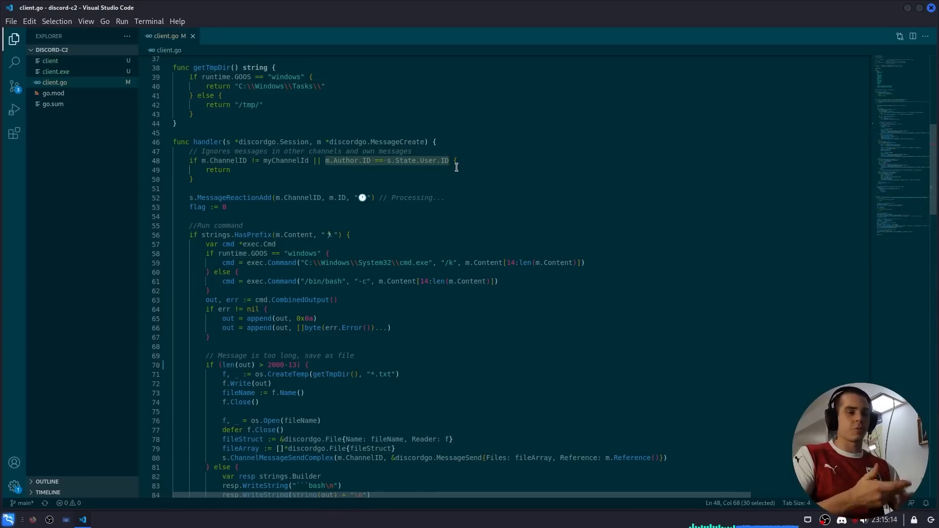
scroll(down, 3)
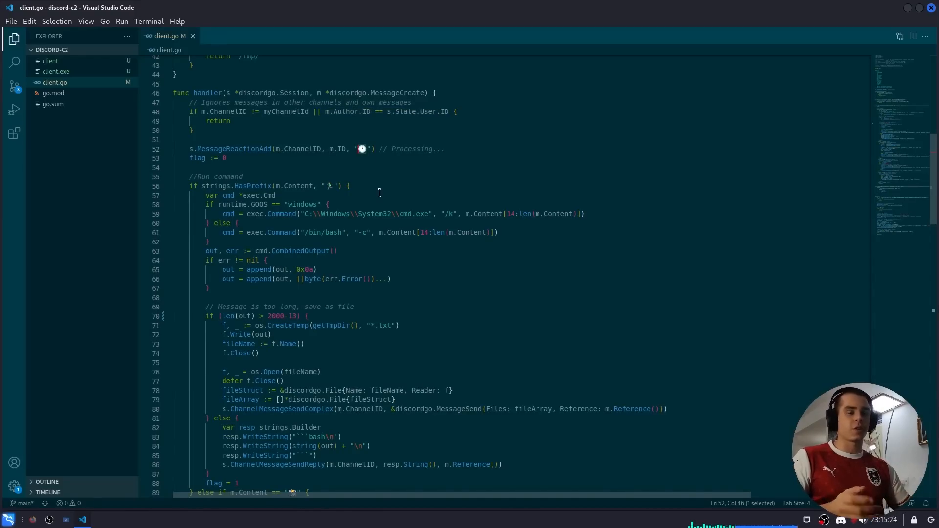
scroll(down, 3)
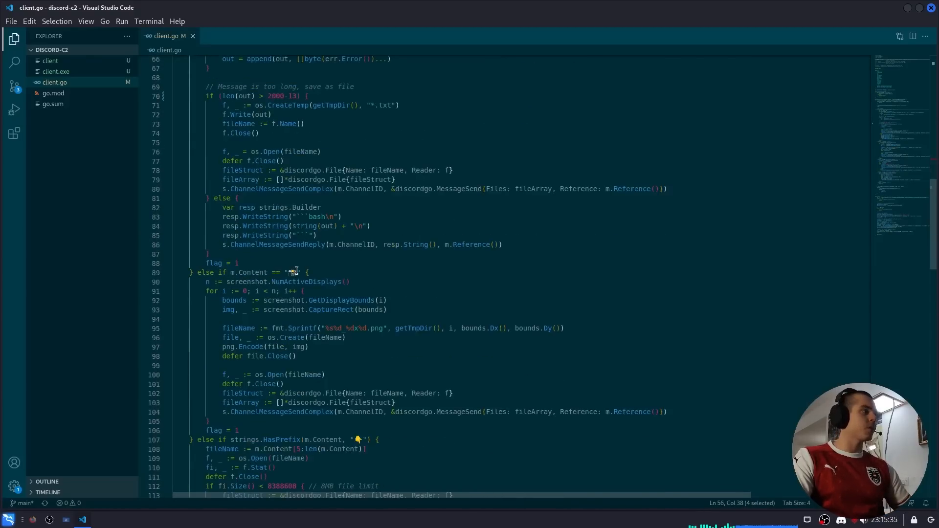
scroll(down, 3)
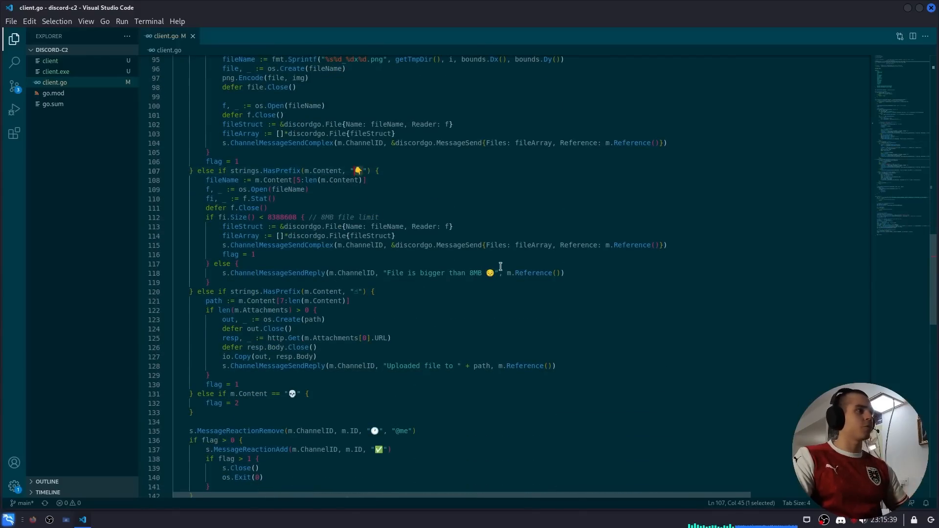
scroll(down, 3)
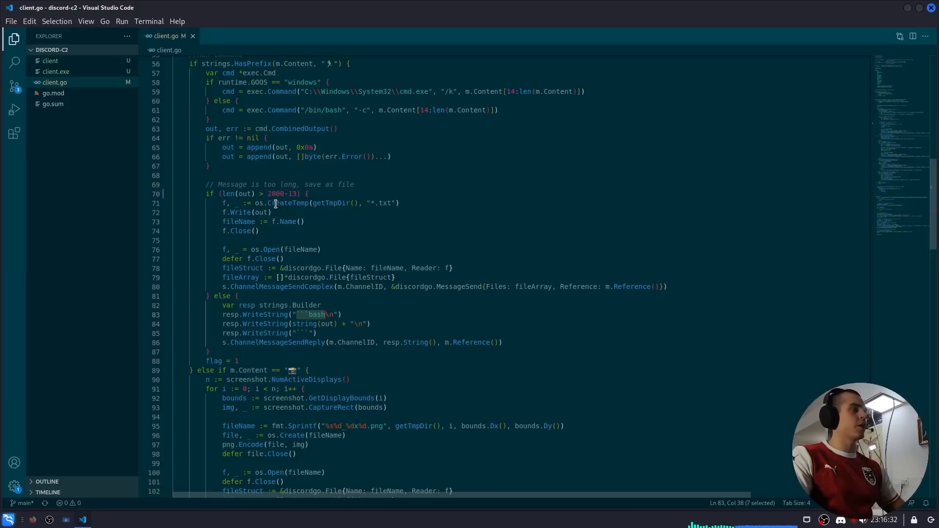
mouse_move(372, 264)
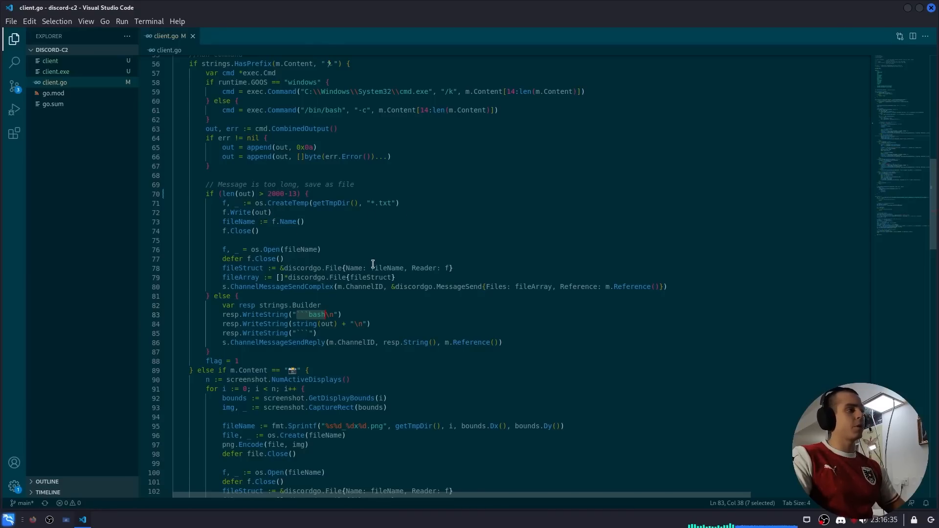
scroll(down, 3)
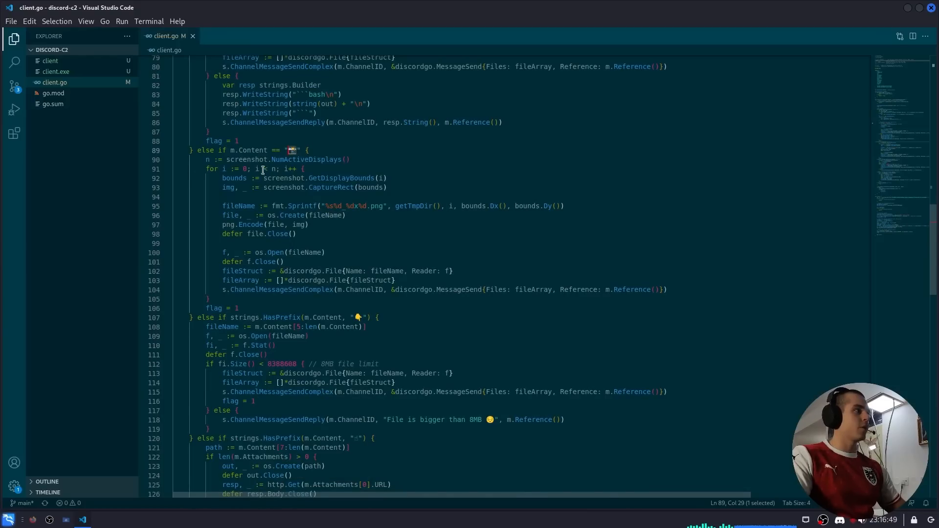
double_click(307, 160)
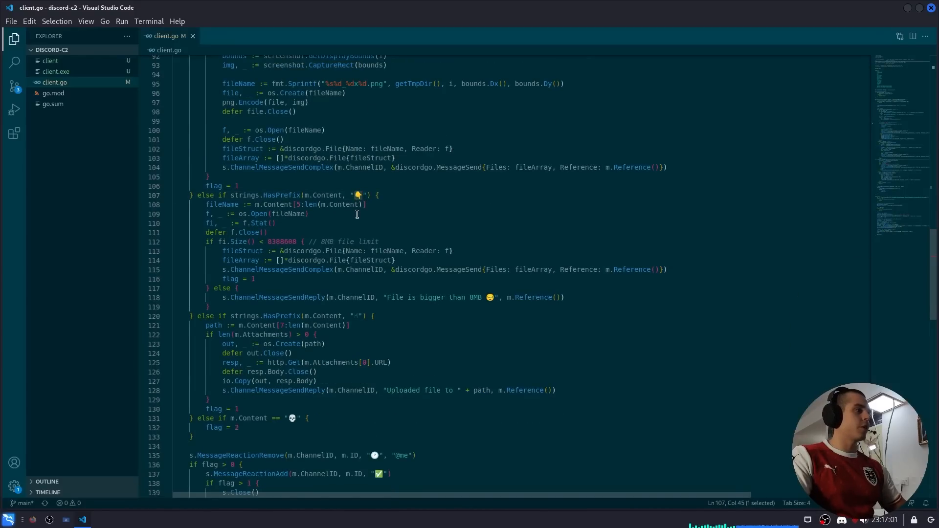
double_click(278, 241)
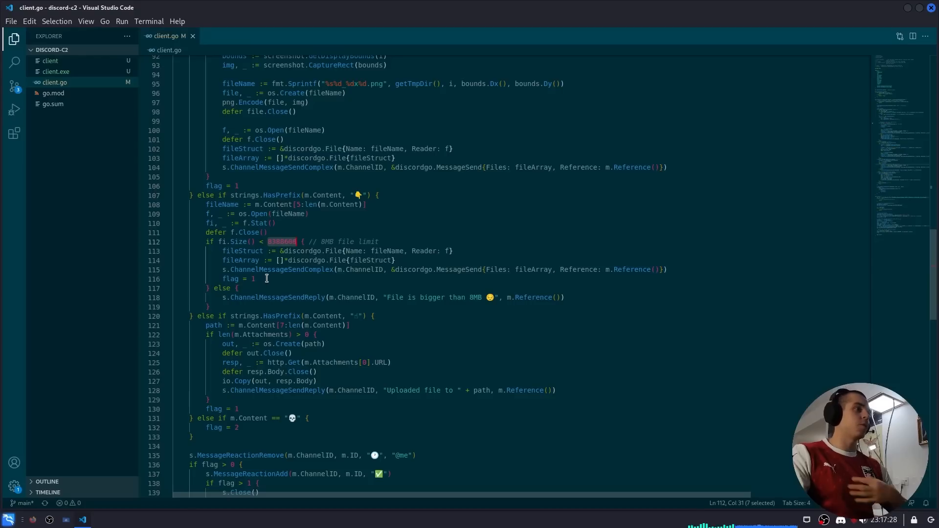
scroll(down, 3)
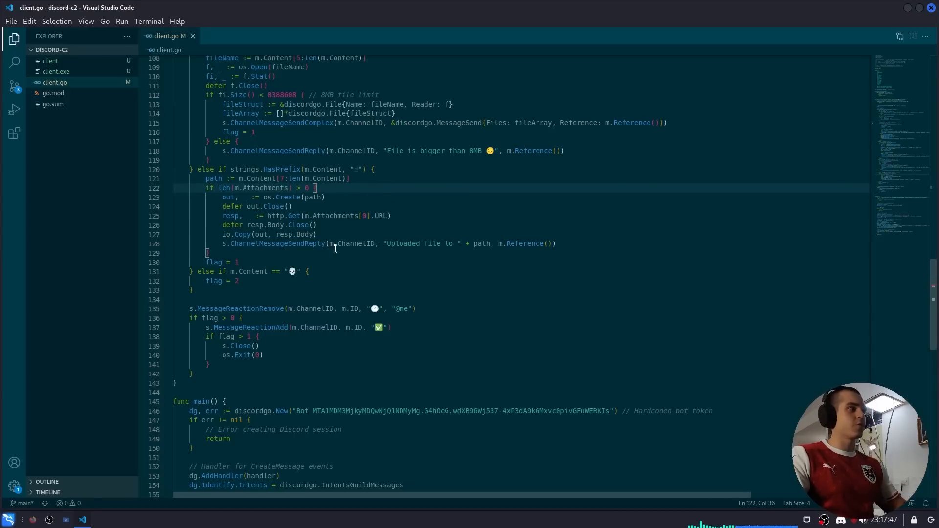
double_click(261, 188)
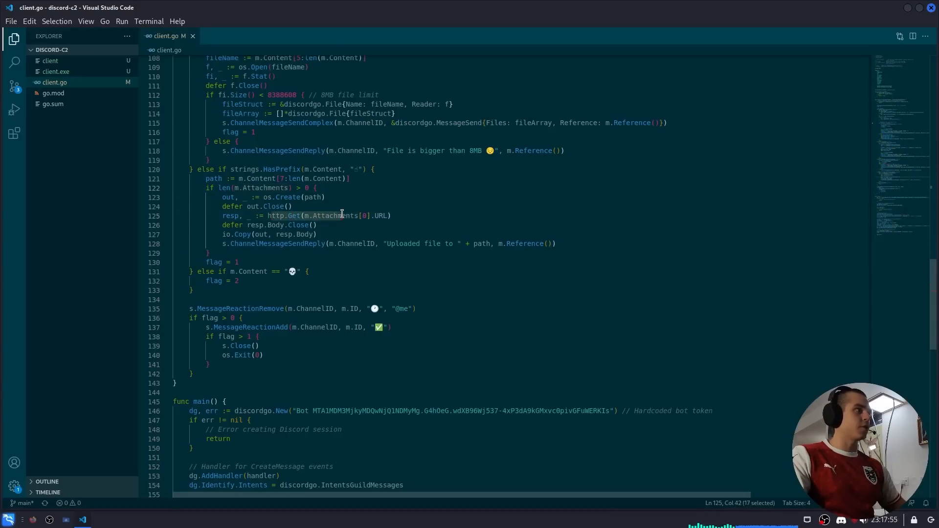
mouse_move(245, 235)
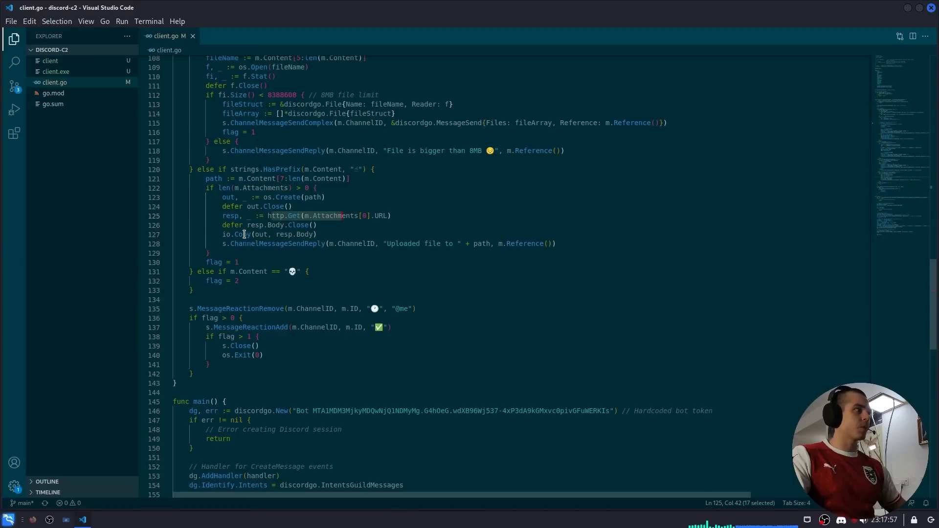